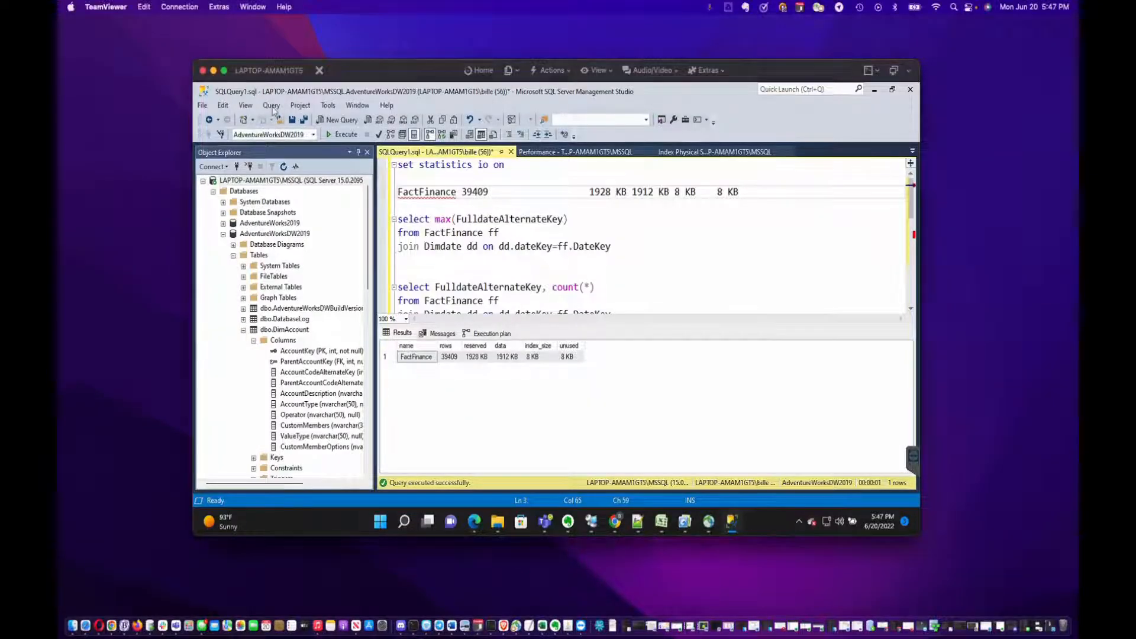
Run 'set statistics io on' and finish the join condition 'on dd.dateKey=ff.DateKey'.
left_click(271, 105)
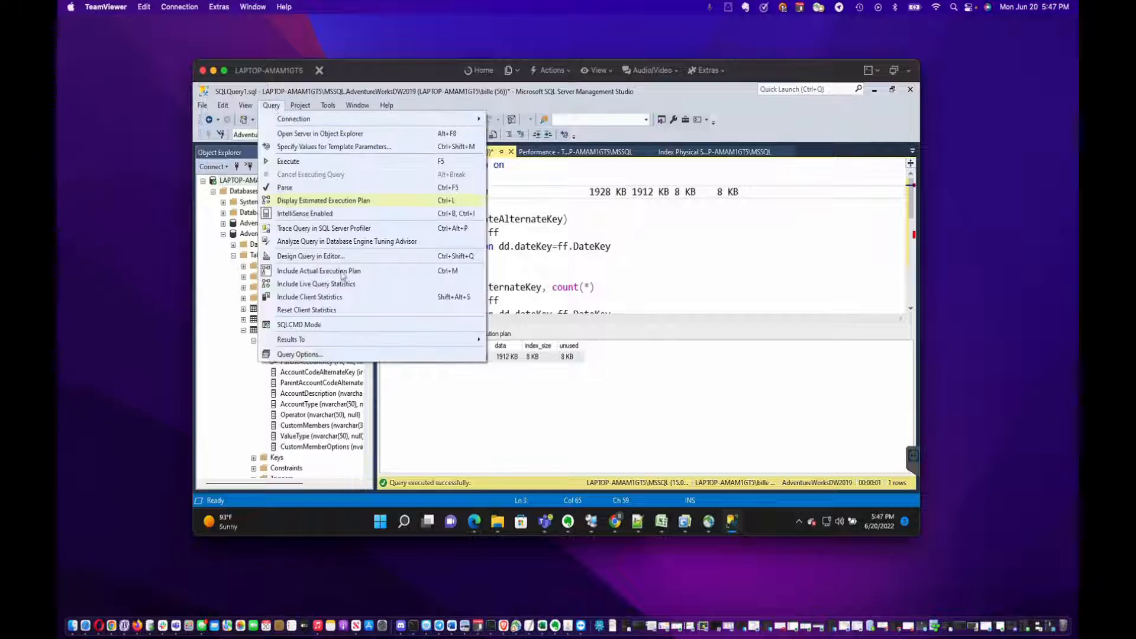
mouse_move(318, 270)
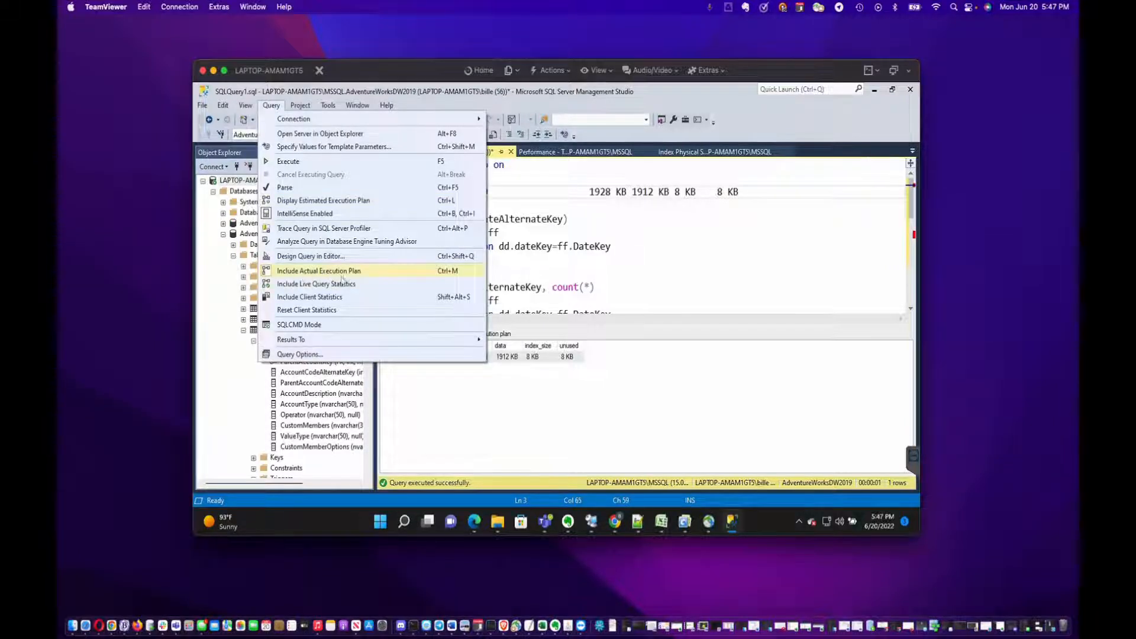
mouse_move(605, 224)
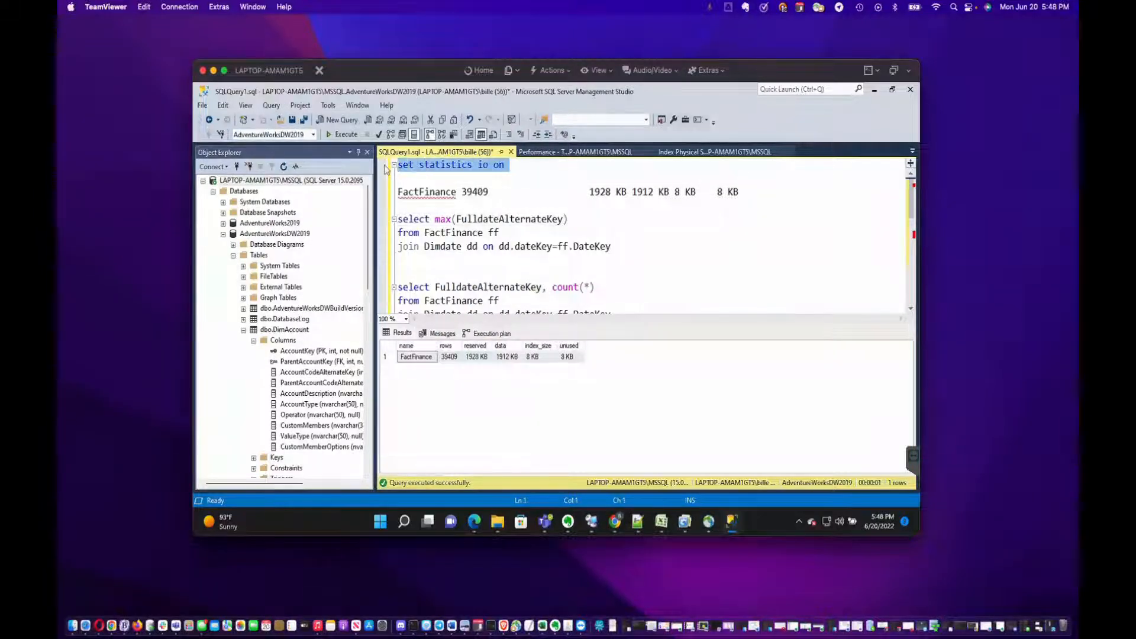
left_click(342, 134)
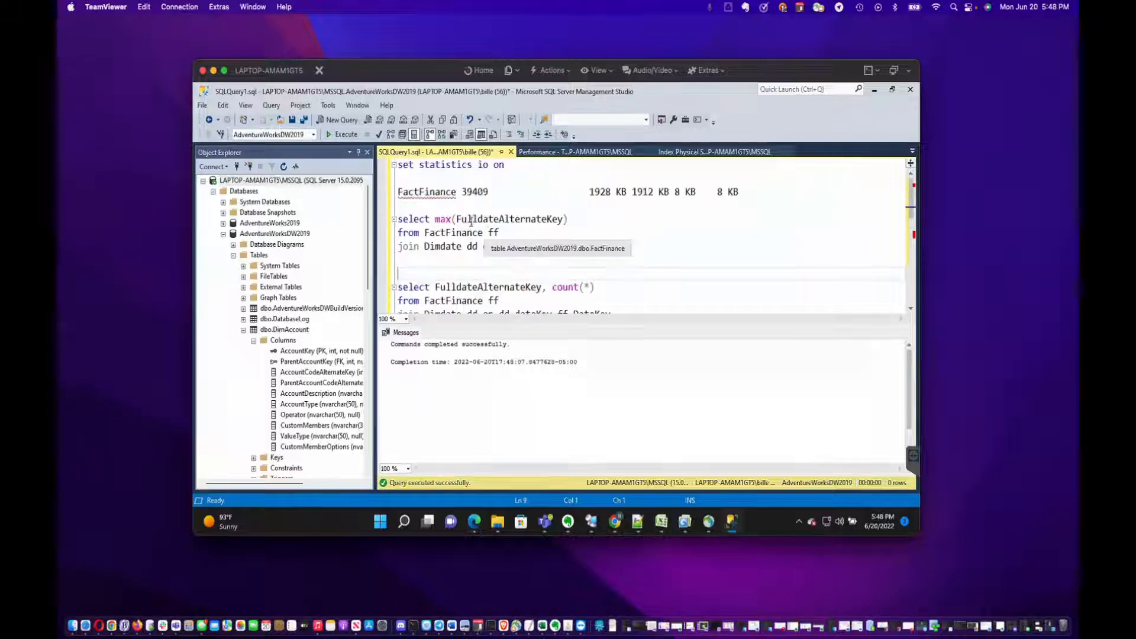
type("on dd.dateKey=ff.DateKey")
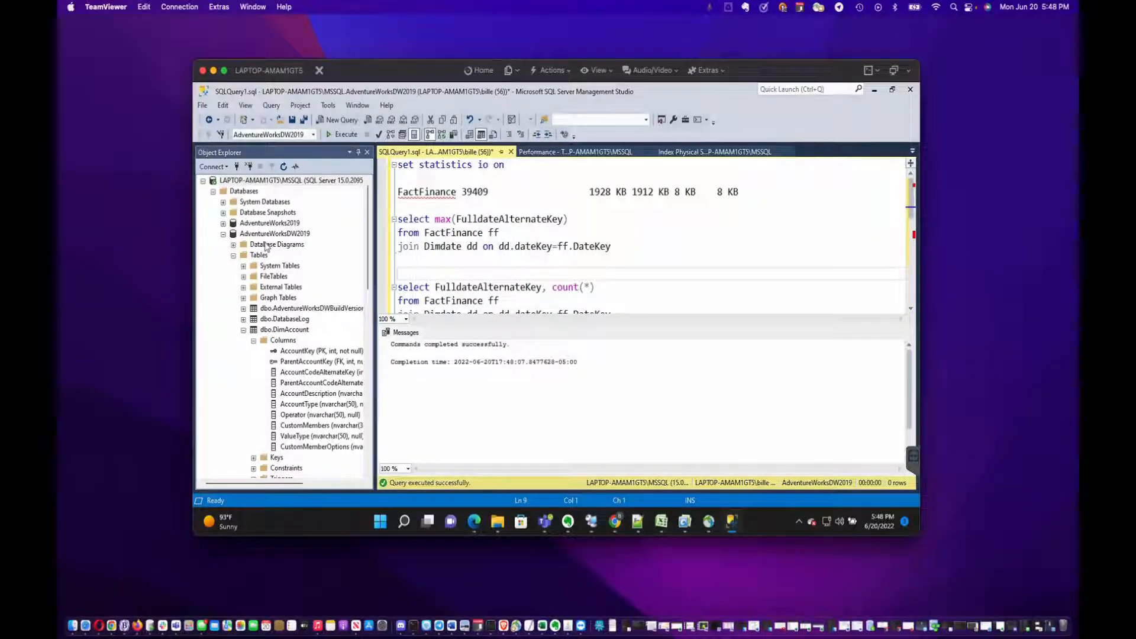
mouse_move(407, 246)
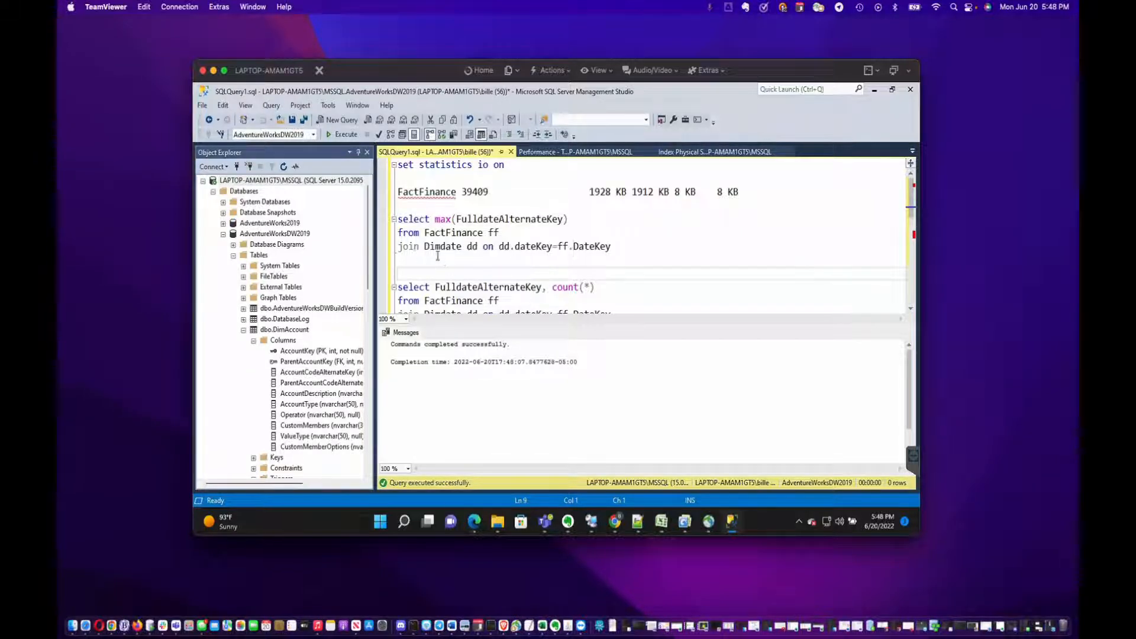
Run sp_spaceused 'FactFinance' to report its space usage (39,409 rows).
scroll("down", 3)
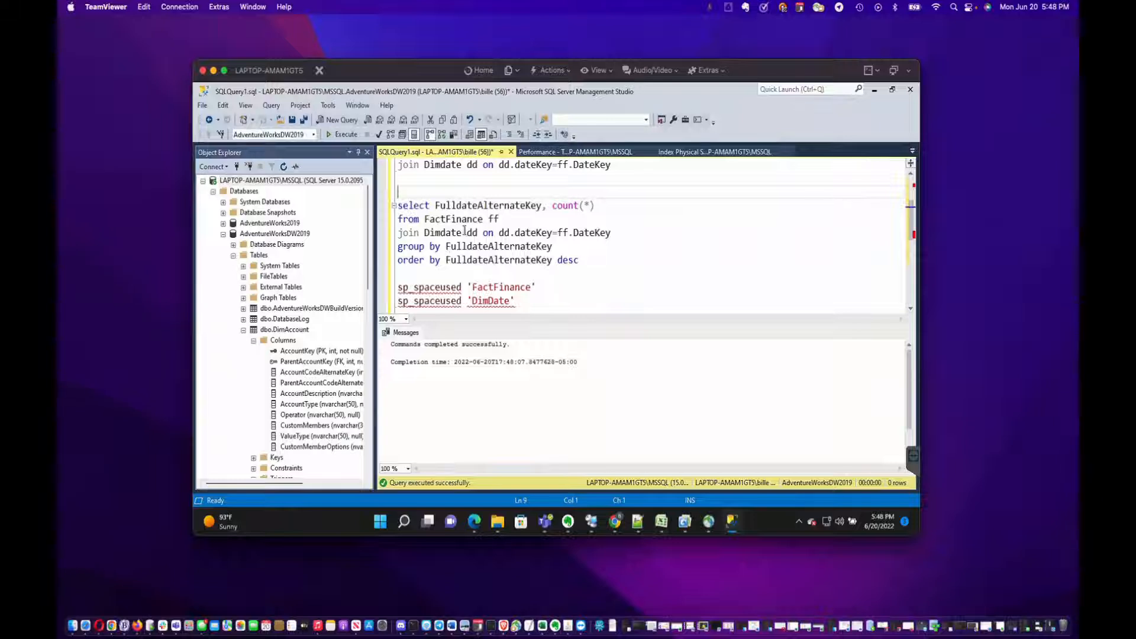
triple_click(467, 286)
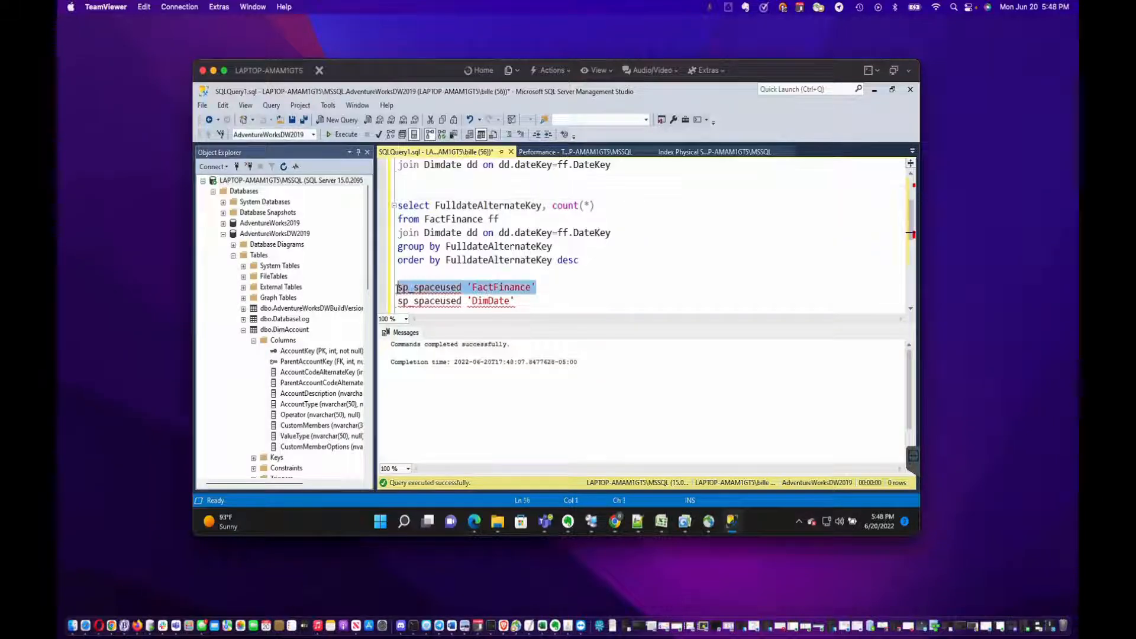
left_click(342, 134)
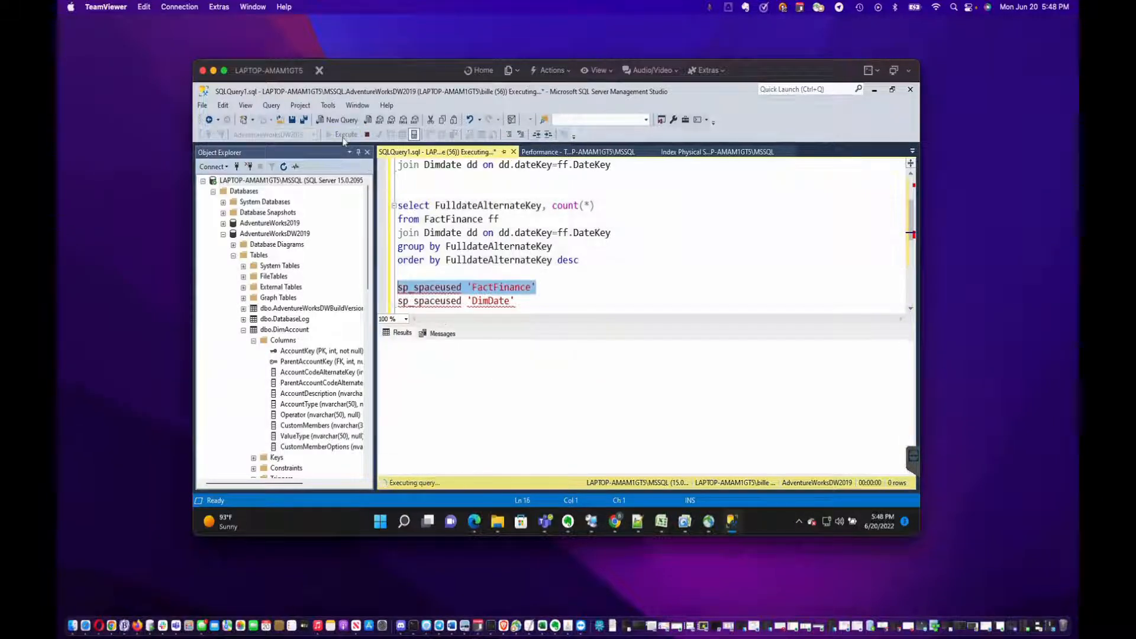
left_click(342, 135)
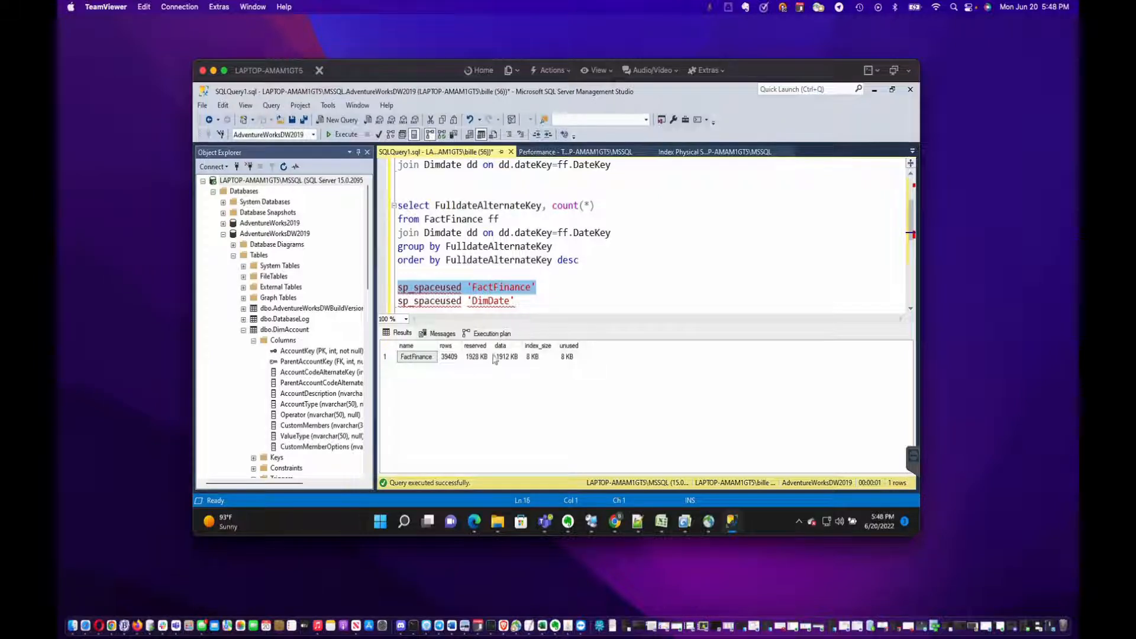
mouse_move(468, 365)
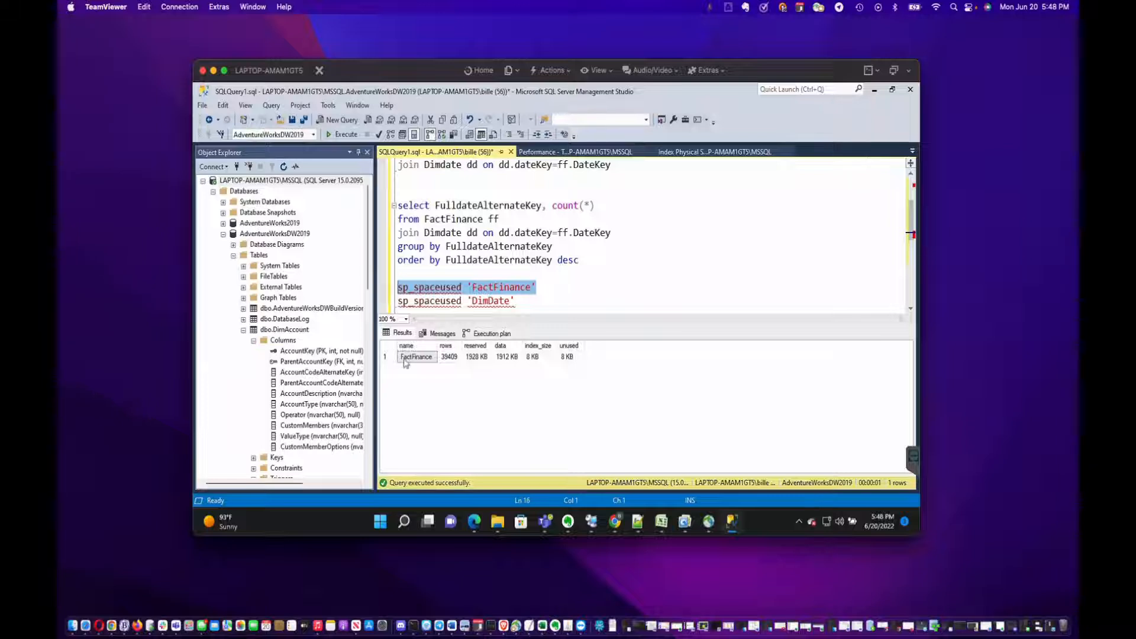
Copy the FactFinance space usage result row with headers.
left_click(569, 356)
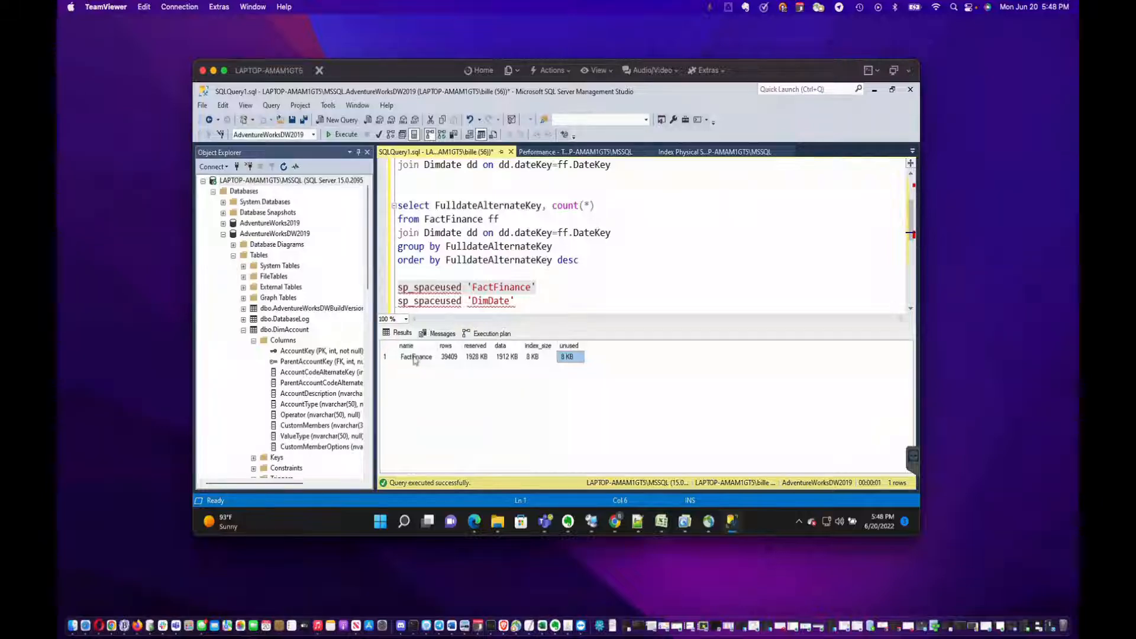
right_click(567, 356)
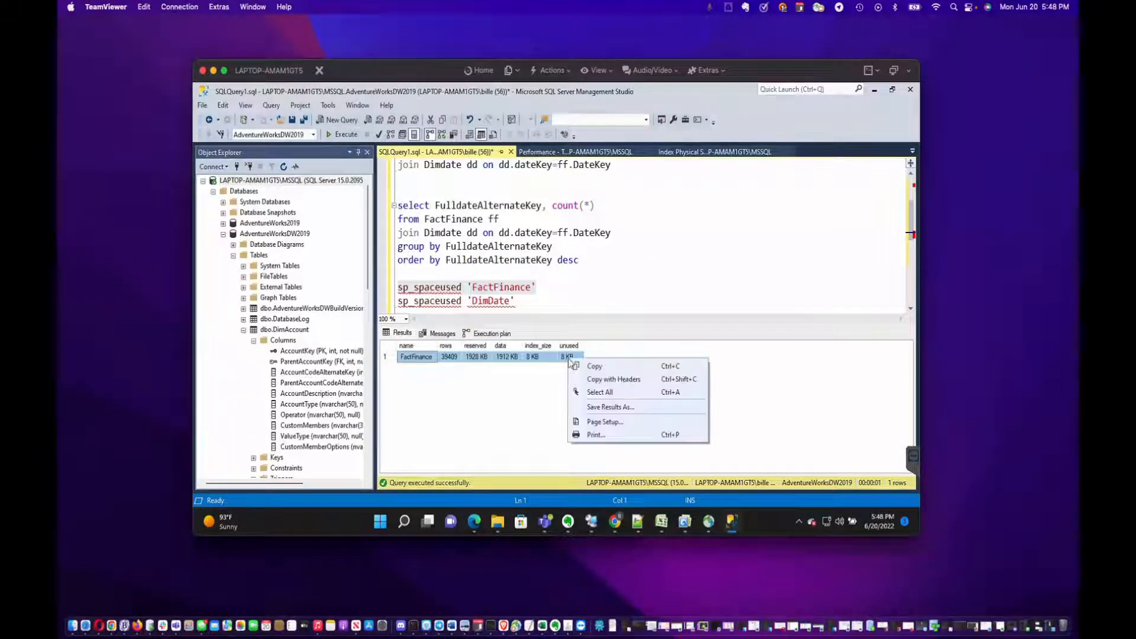
left_click(518, 204)
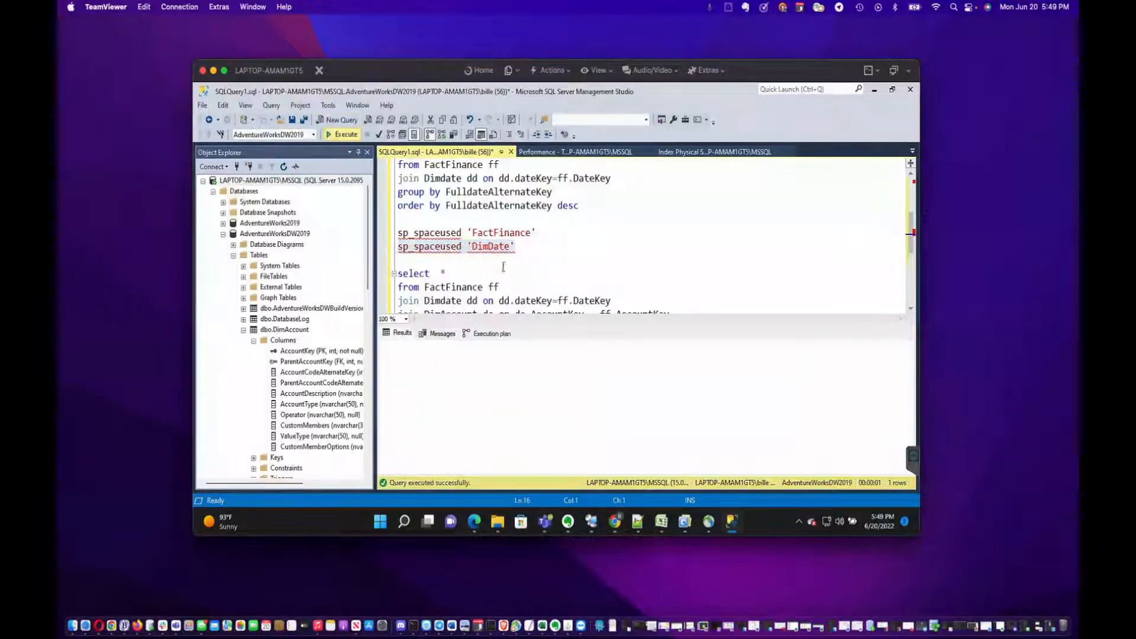
Run sp_spaceused 'DimDate' to report its space usage (3,652 rows).
left_click(347, 133)
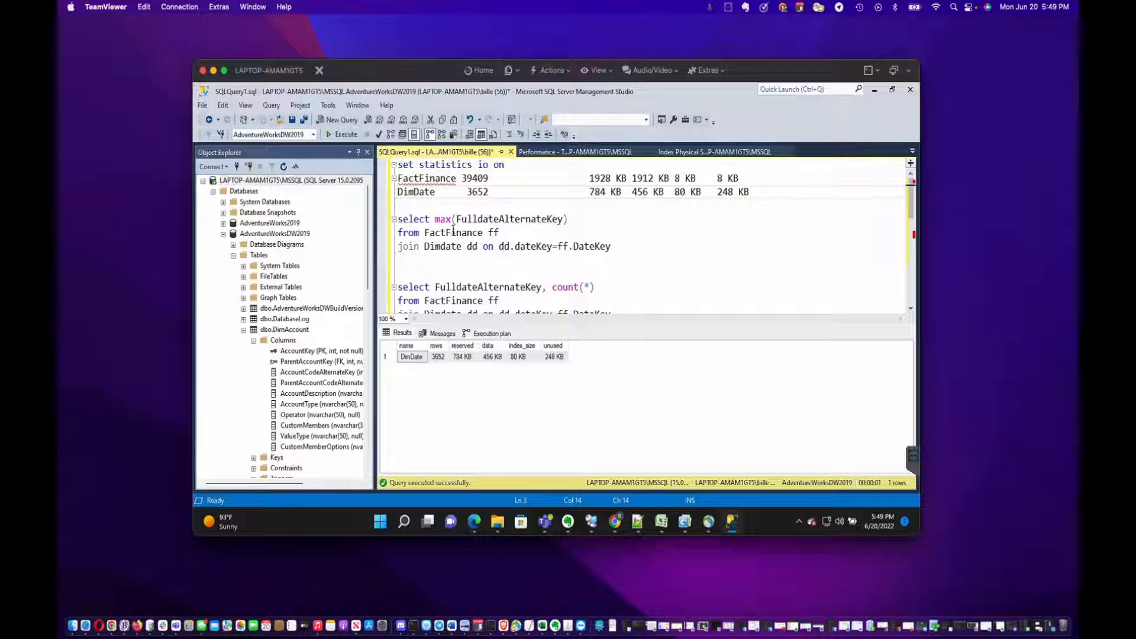
mouse_move(442, 219)
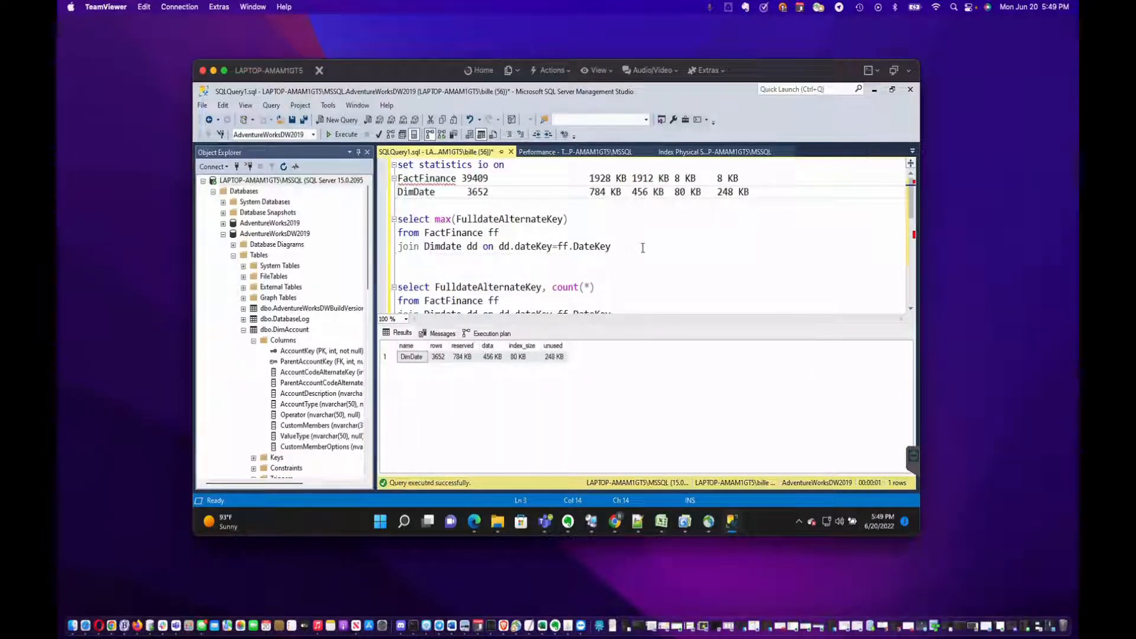
Run the max(FulldateAlternateKey) join query and mark FactFinance's 239 logical reads in Messages.
left_click_drag(397, 219, 611, 246)
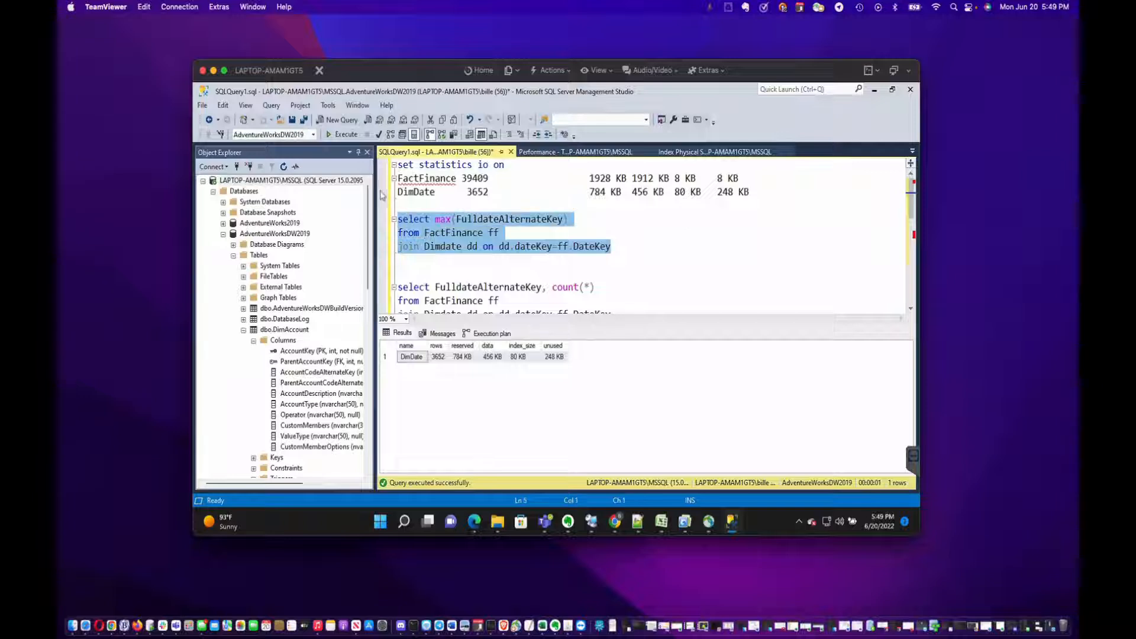
left_click(344, 133)
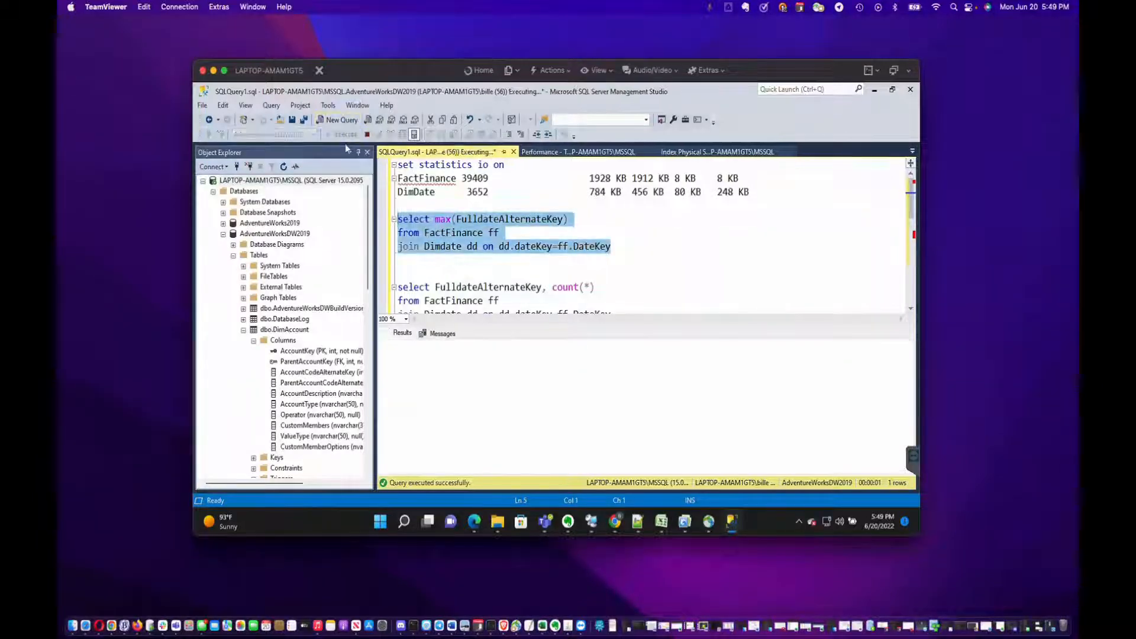
left_click(345, 133)
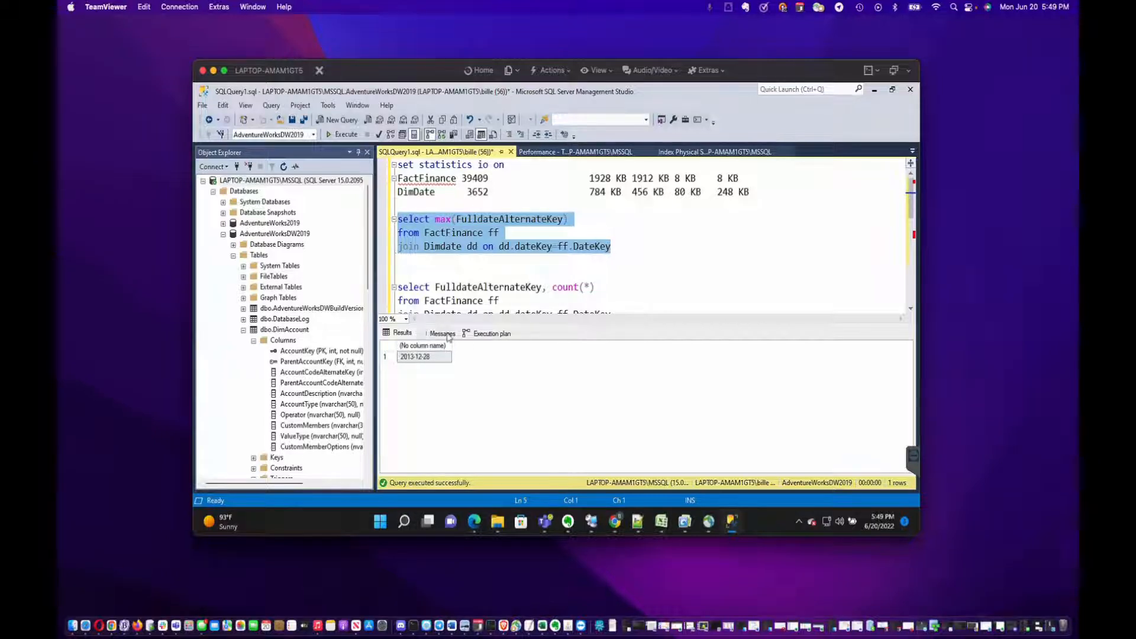
left_click(442, 334)
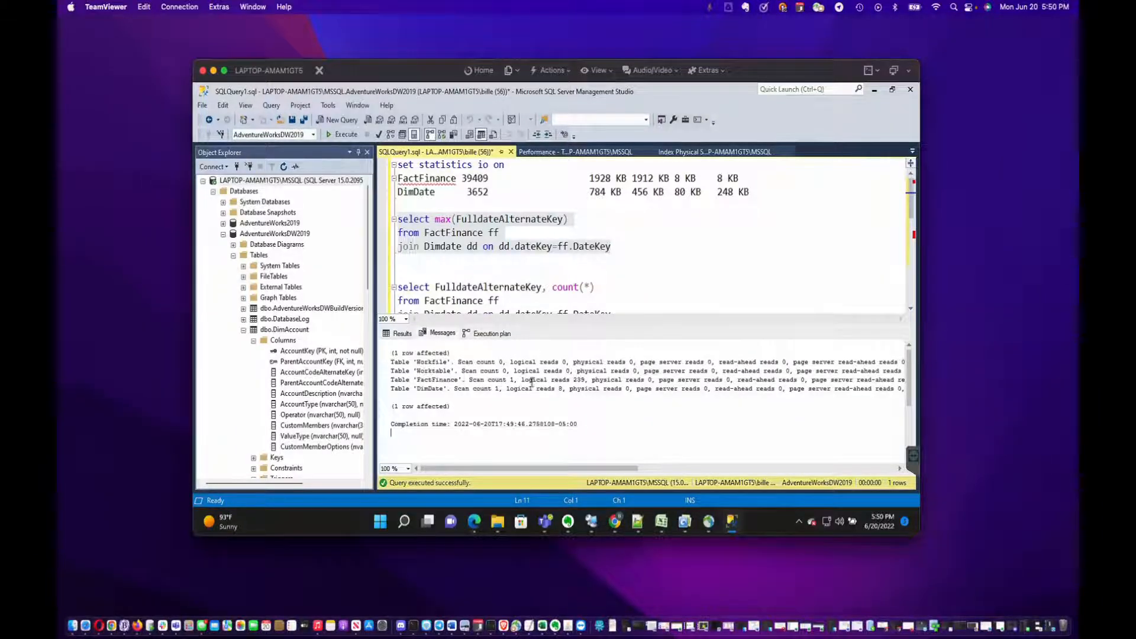
double_click(580, 380)
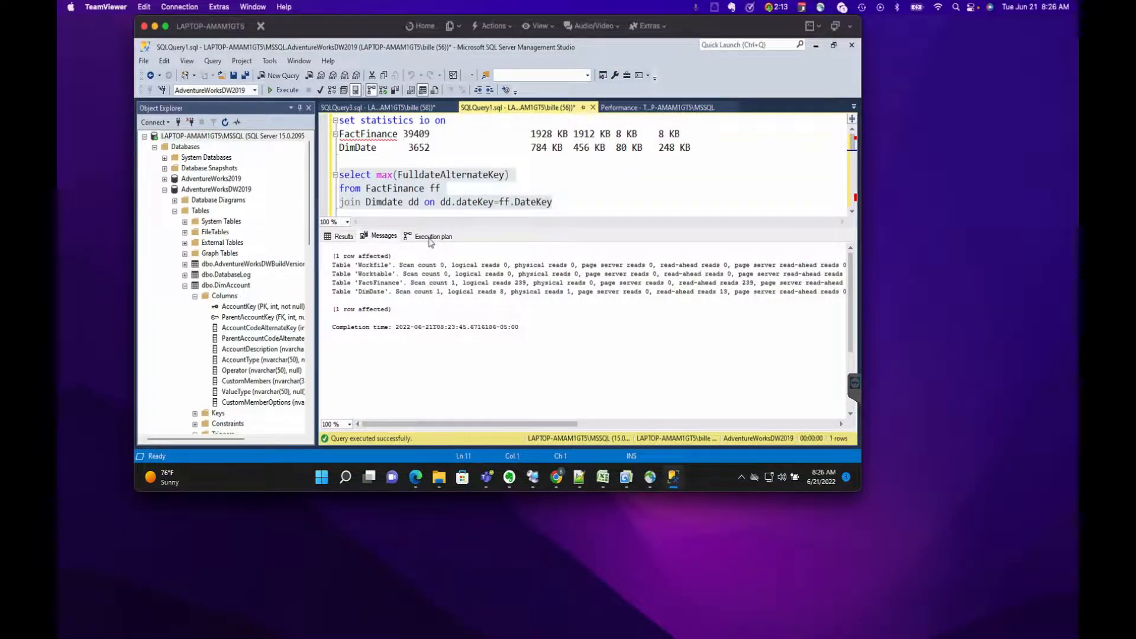
left_click(434, 235)
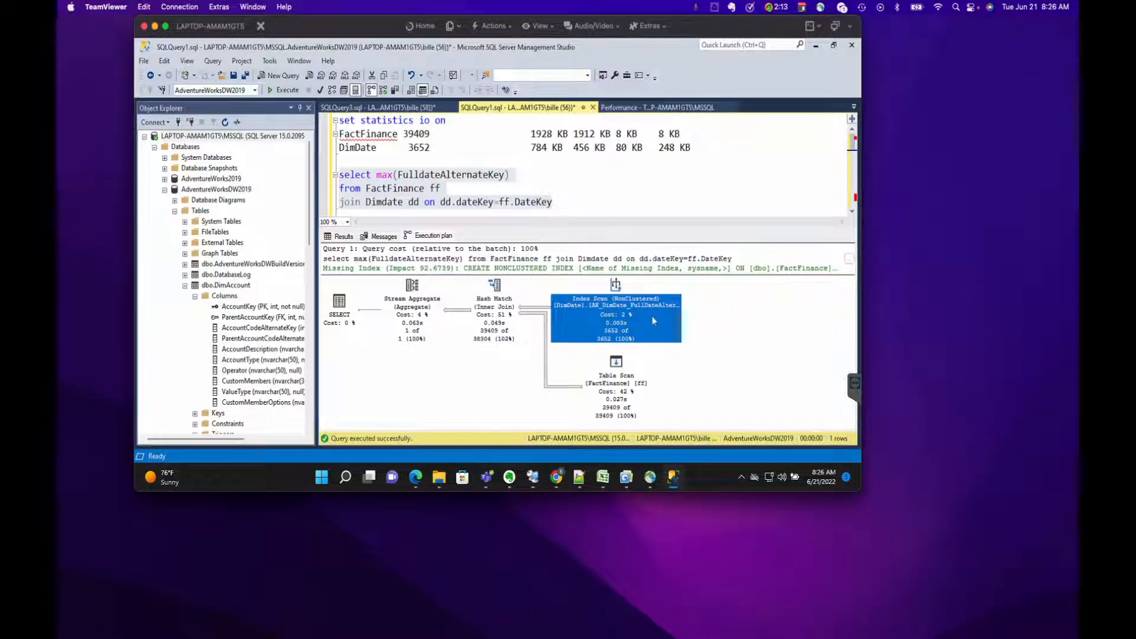
mouse_move(616, 304)
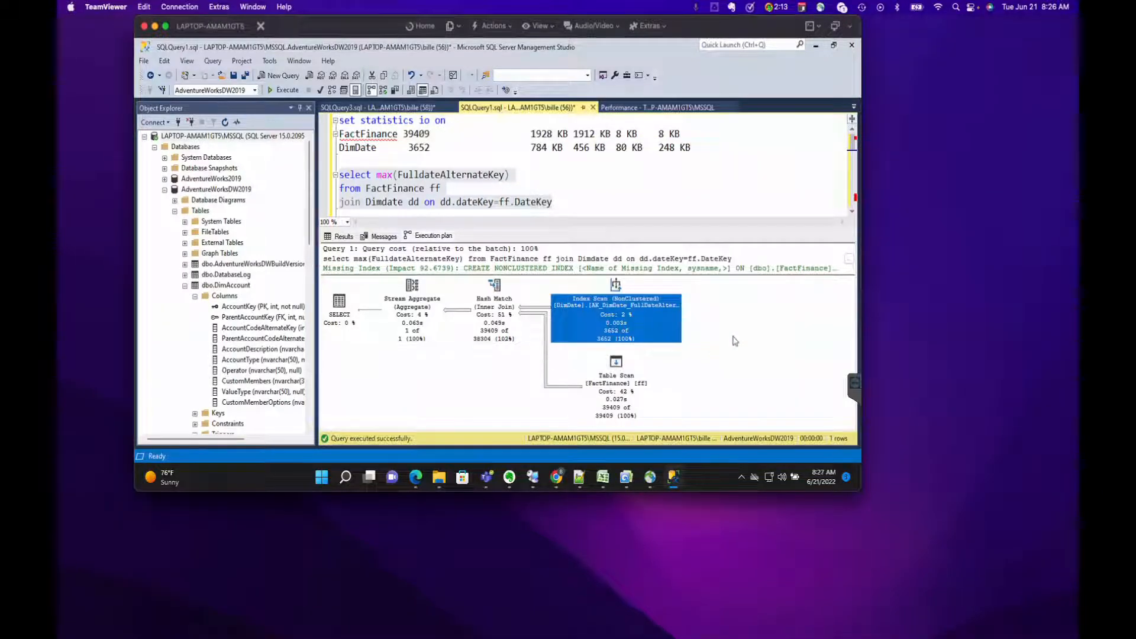
mouse_move(687, 334)
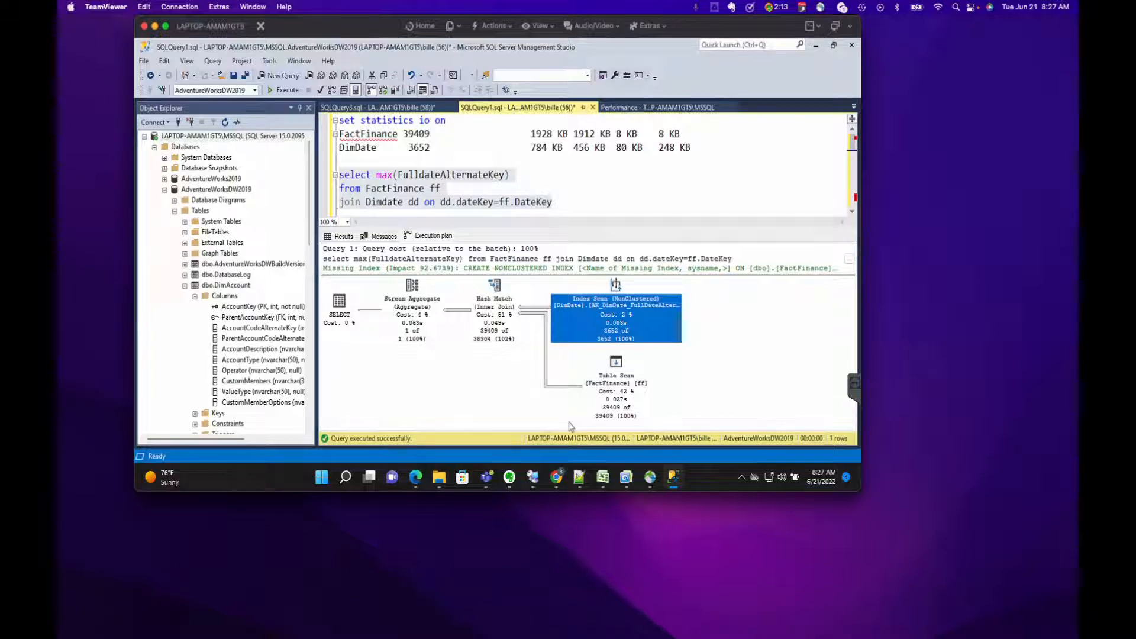
mouse_move(518, 398)
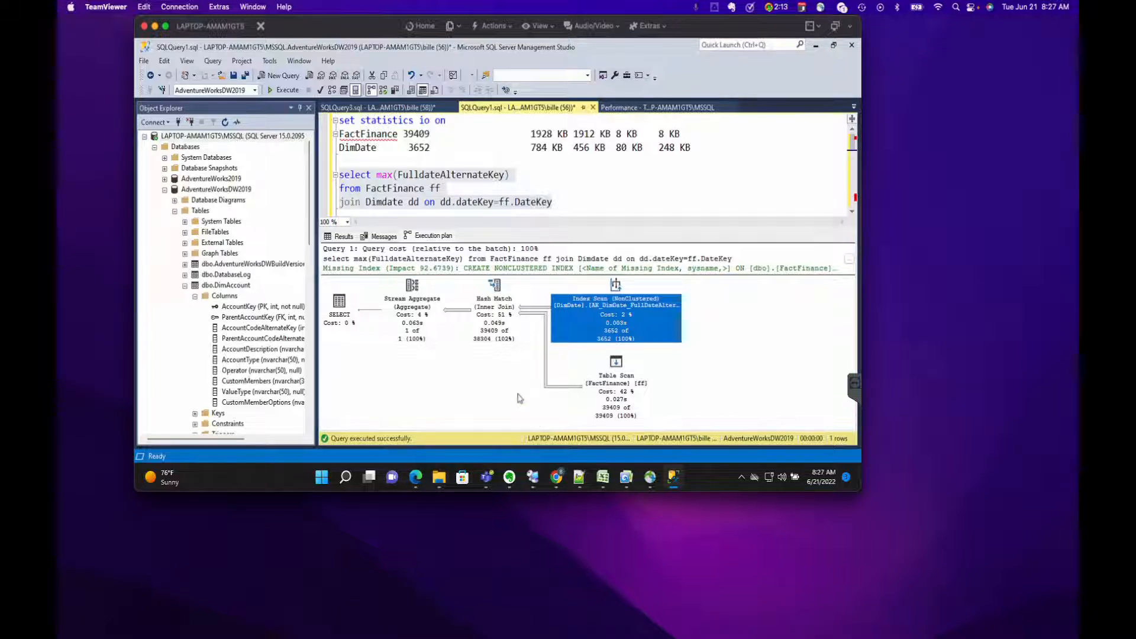
mouse_move(521, 327)
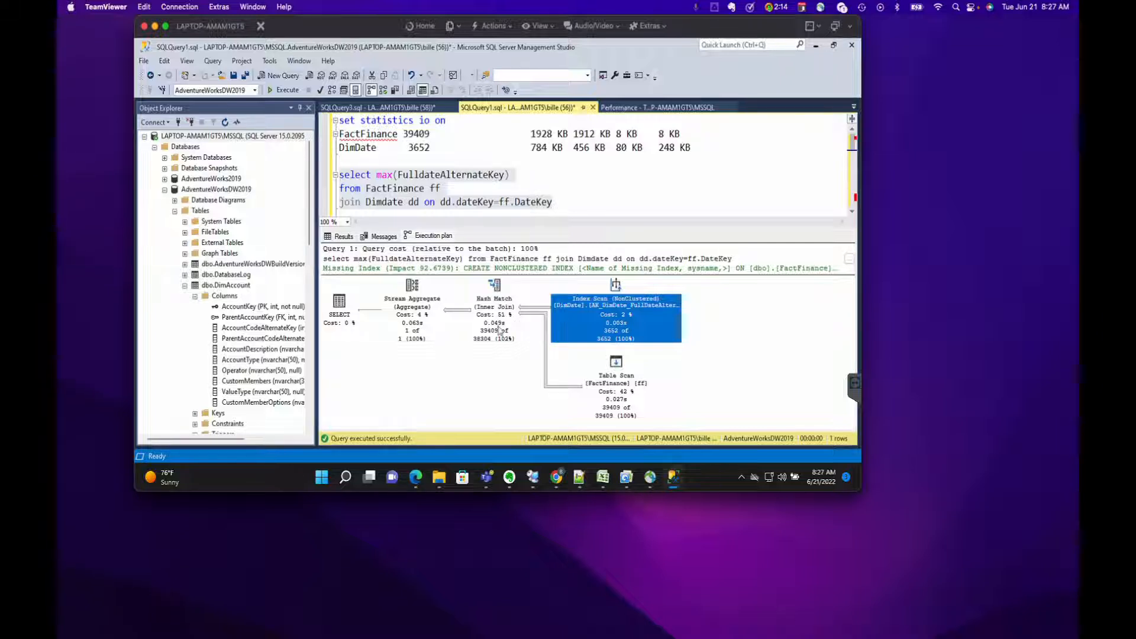
mouse_move(412, 297)
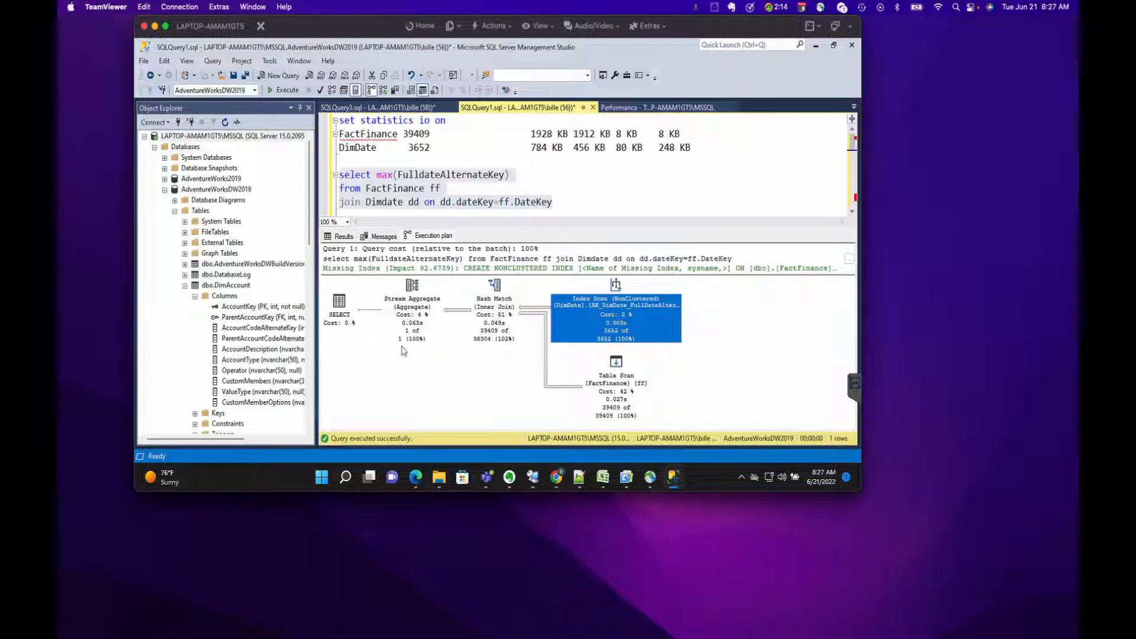
mouse_move(412, 290)
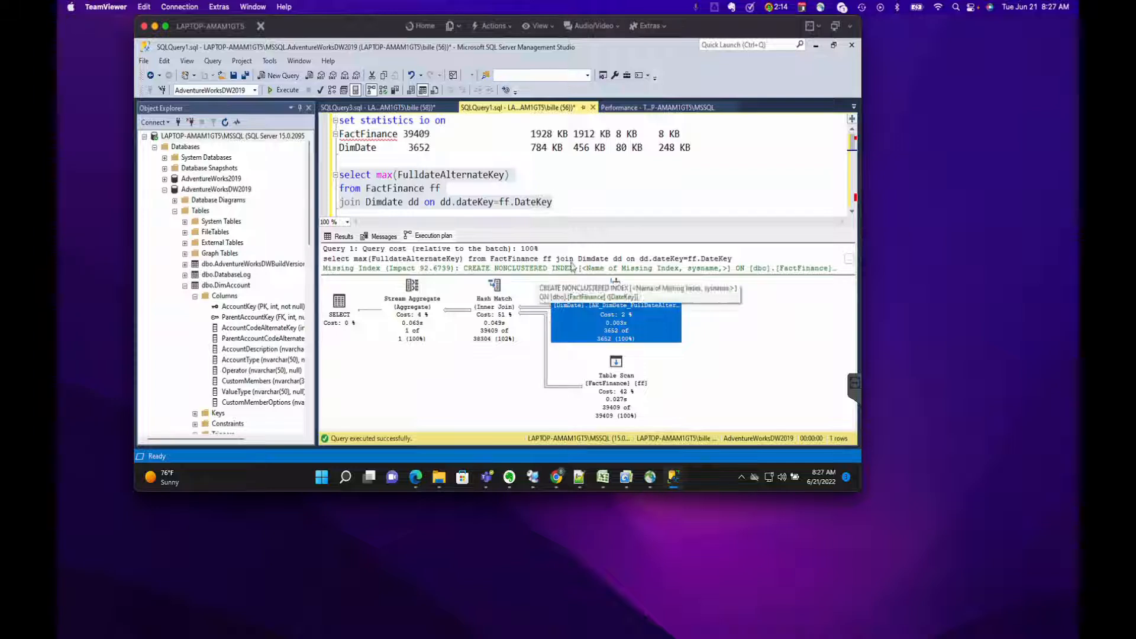
Open Missing Index Details as a new script and check the other query tabs before uncommenting it.
right_click(590, 290)
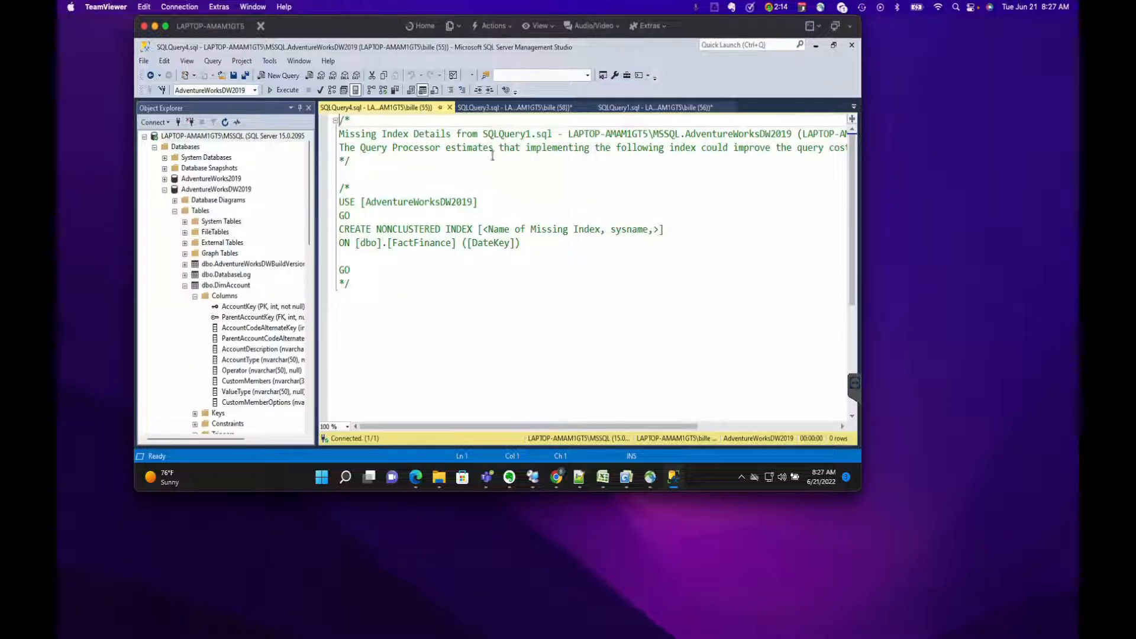
left_click(516, 107)
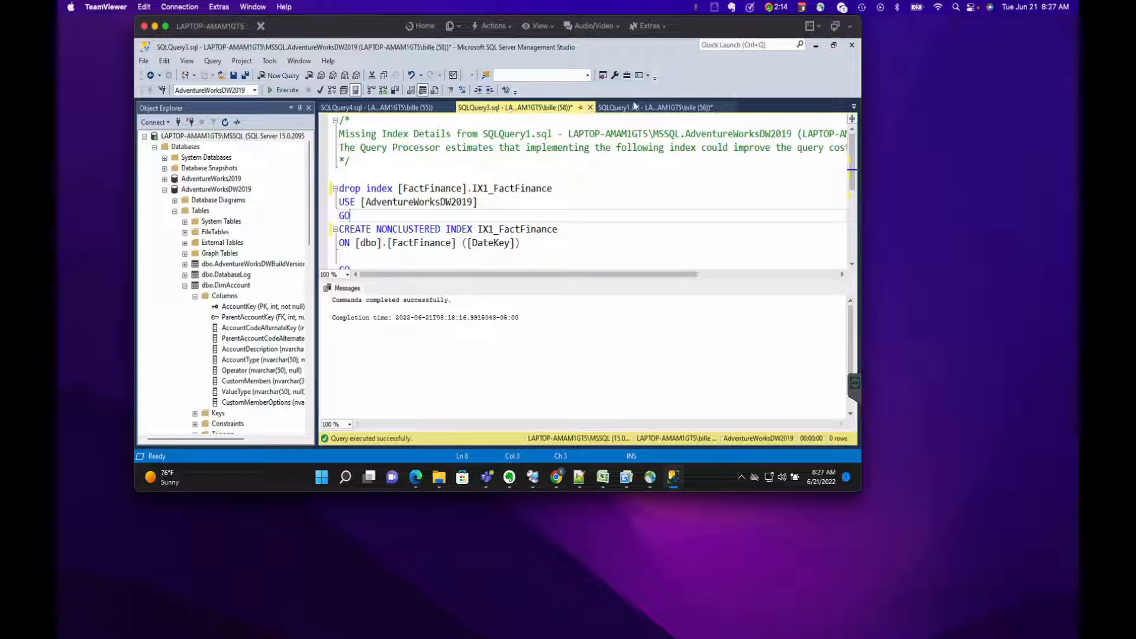
left_click(645, 108)
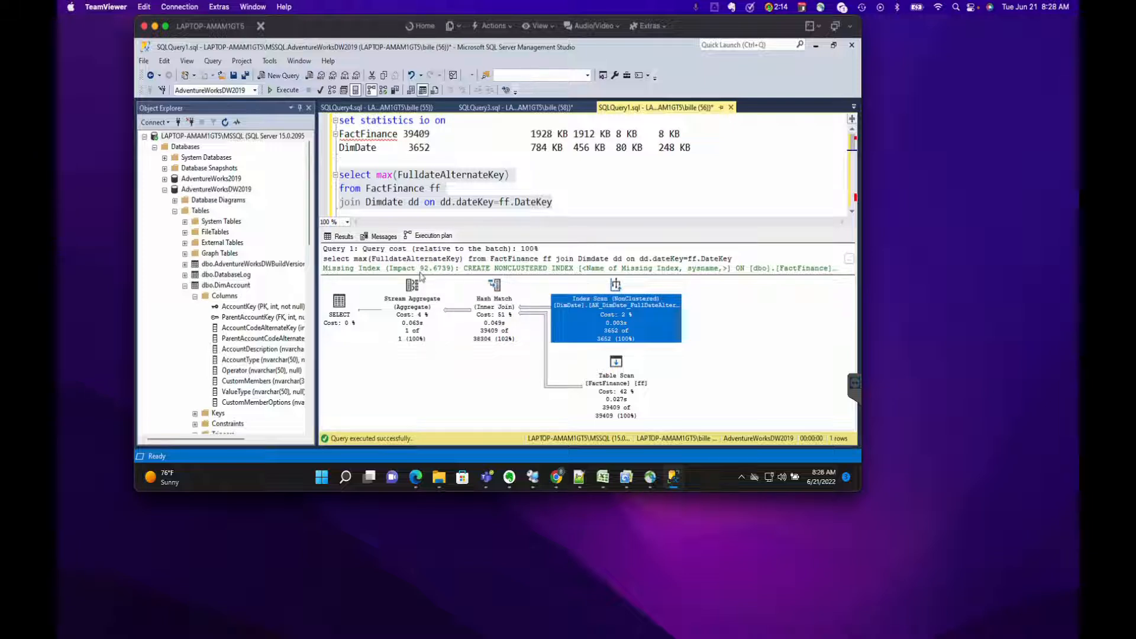
left_click(351, 107)
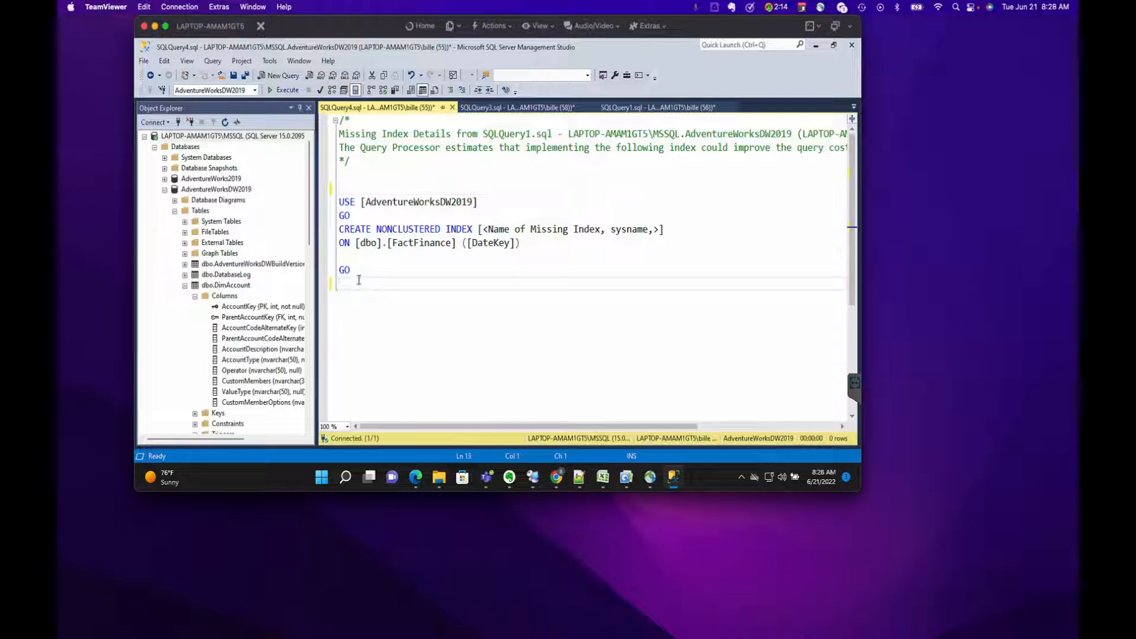
Return to SQLQuery1 and show the max-date query's I/O messages with 239 FactFinance reads.
left_click(655, 108)
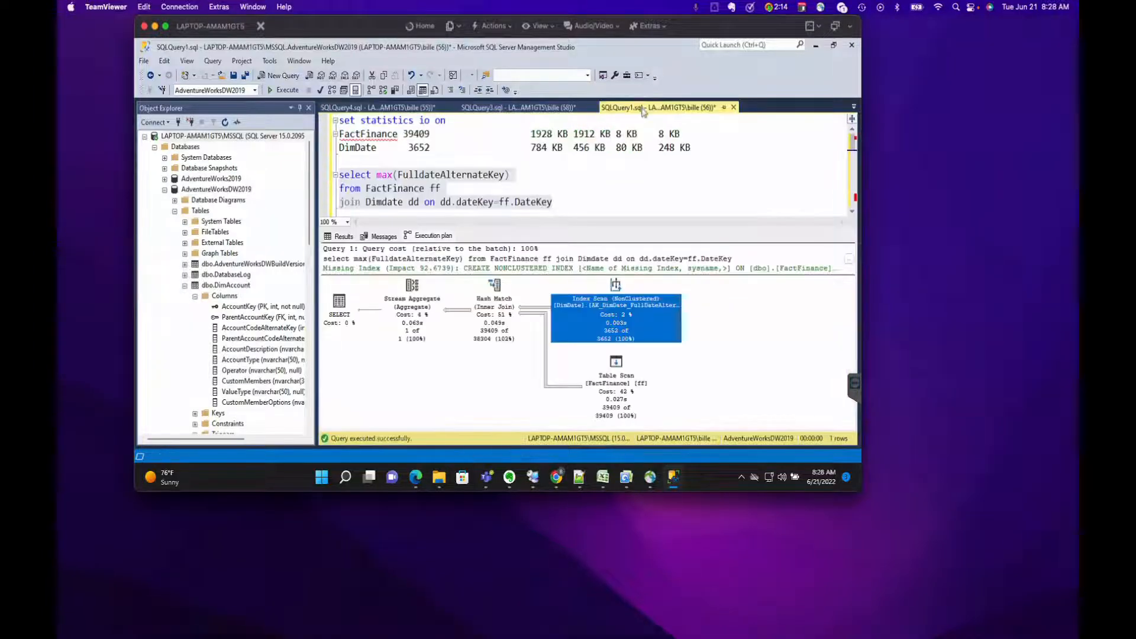
left_click(383, 236)
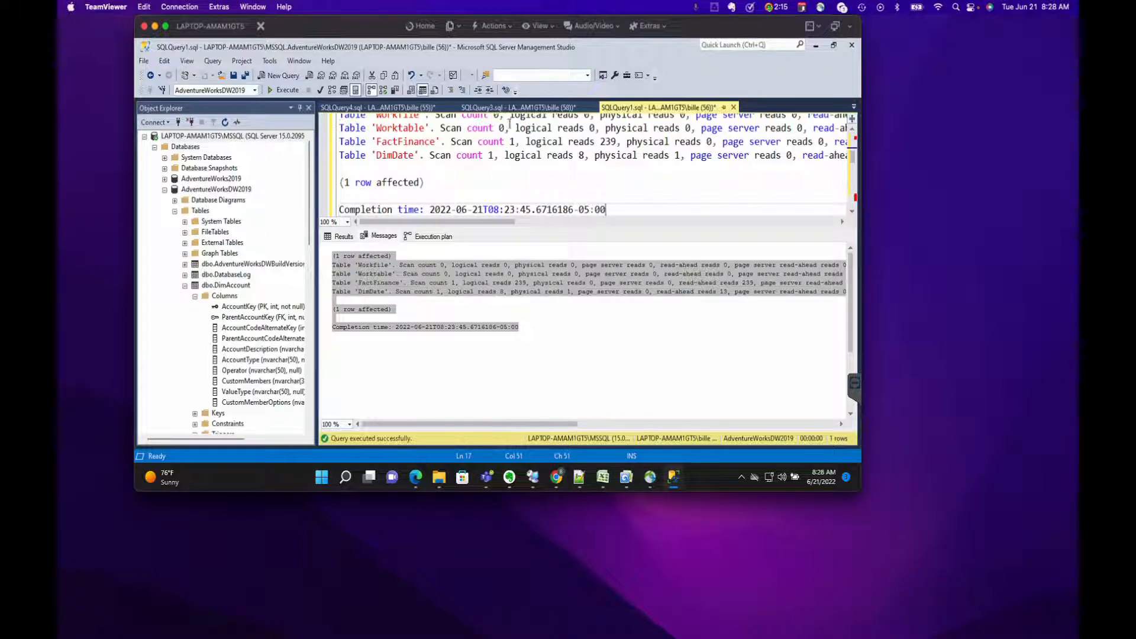
Name the suggested index IX1_FactFinance and run the CREATE NONCLUSTERED INDEX script.
left_click(369, 107)
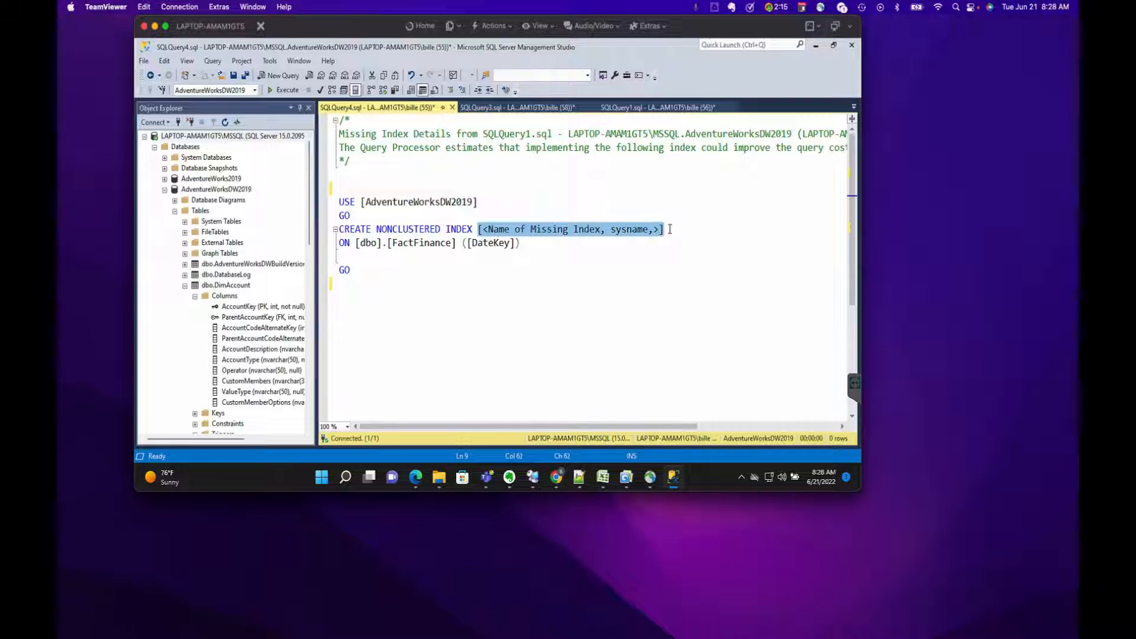
type("IX1_")
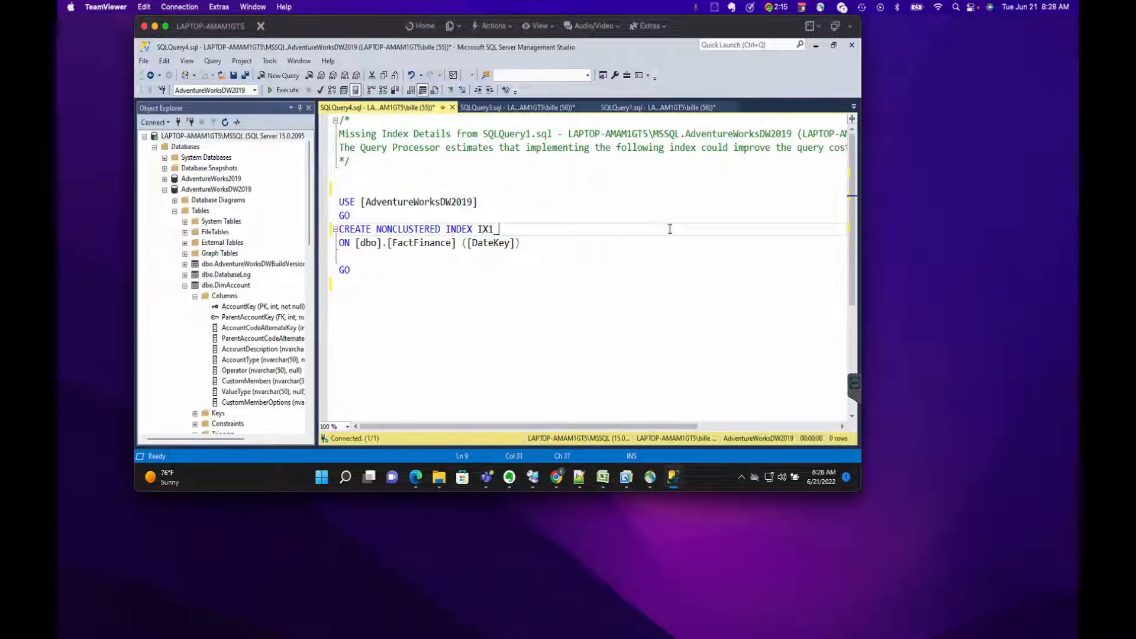
type("Fact")
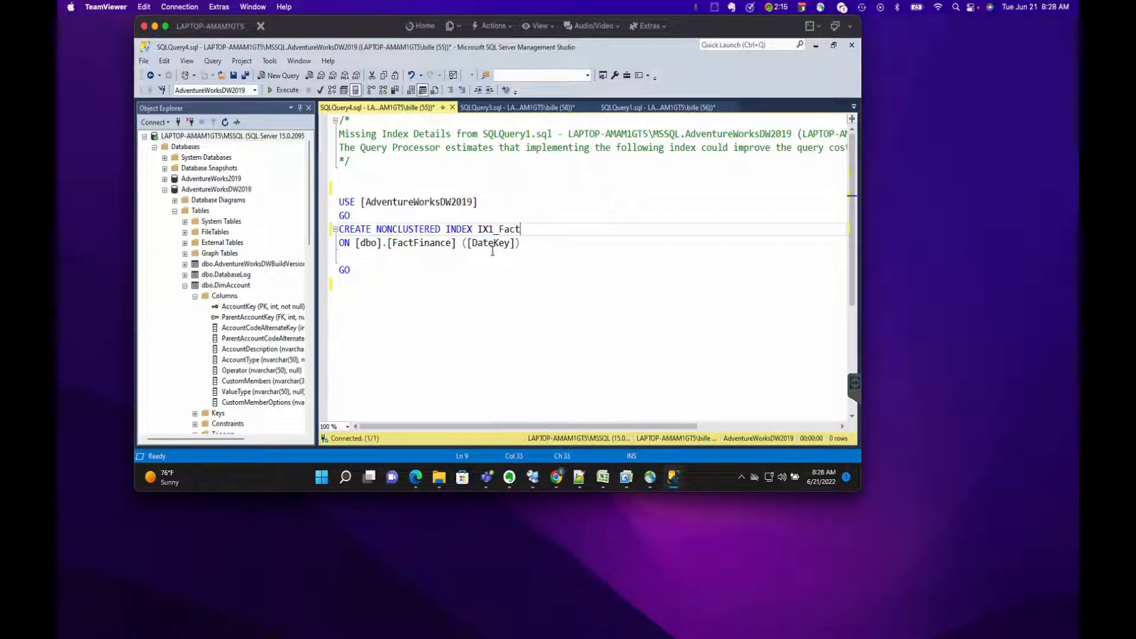
type("Finance")
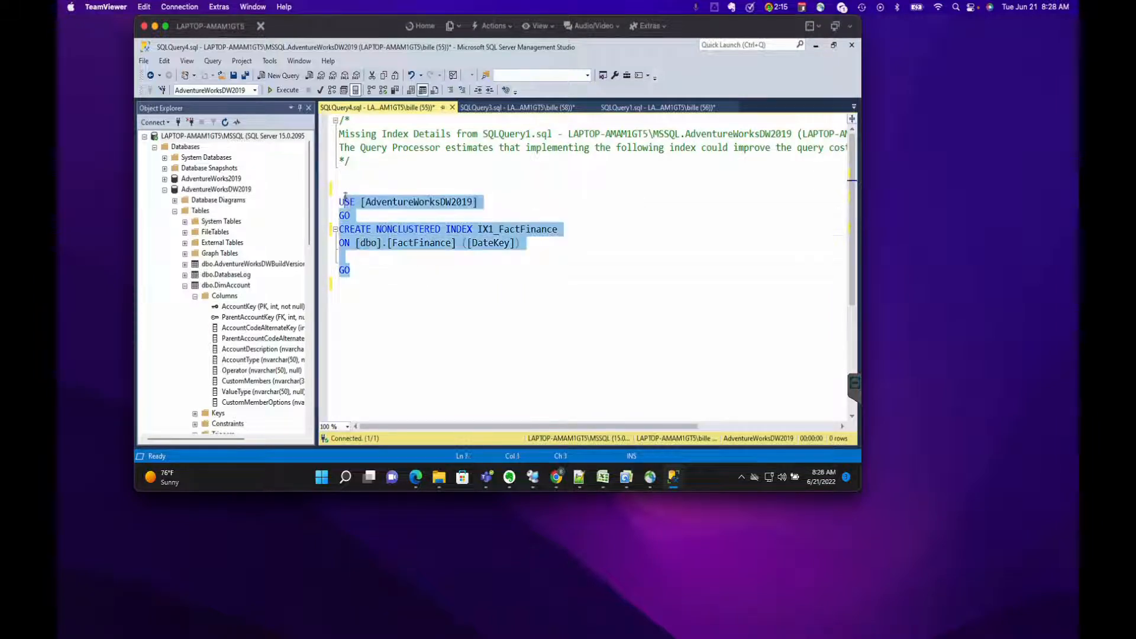
left_click(286, 89)
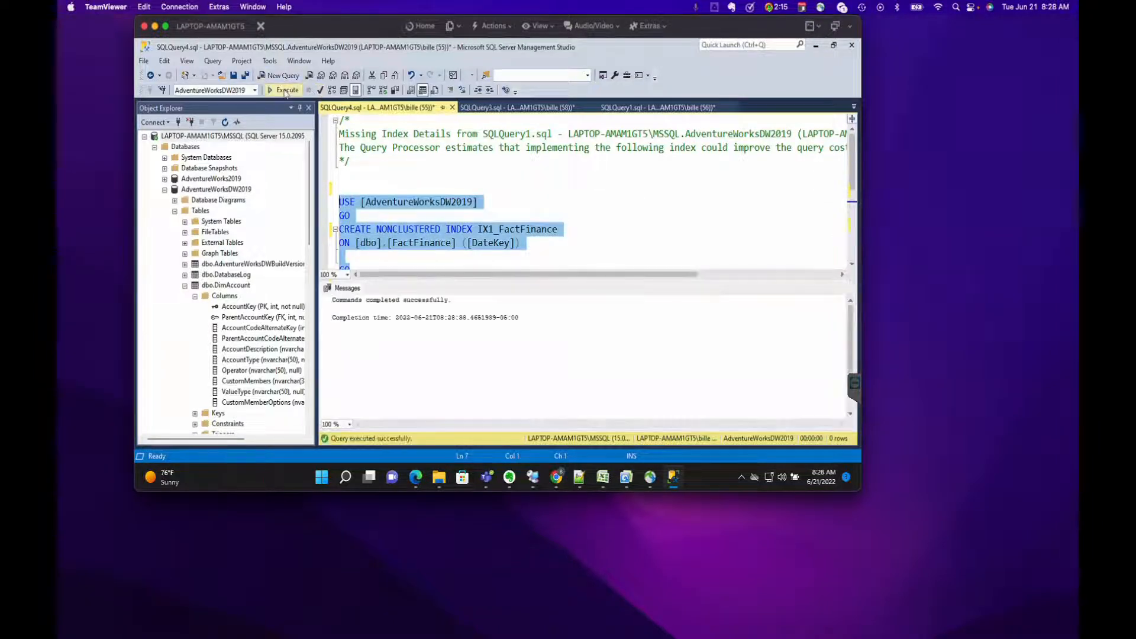
left_click(644, 108)
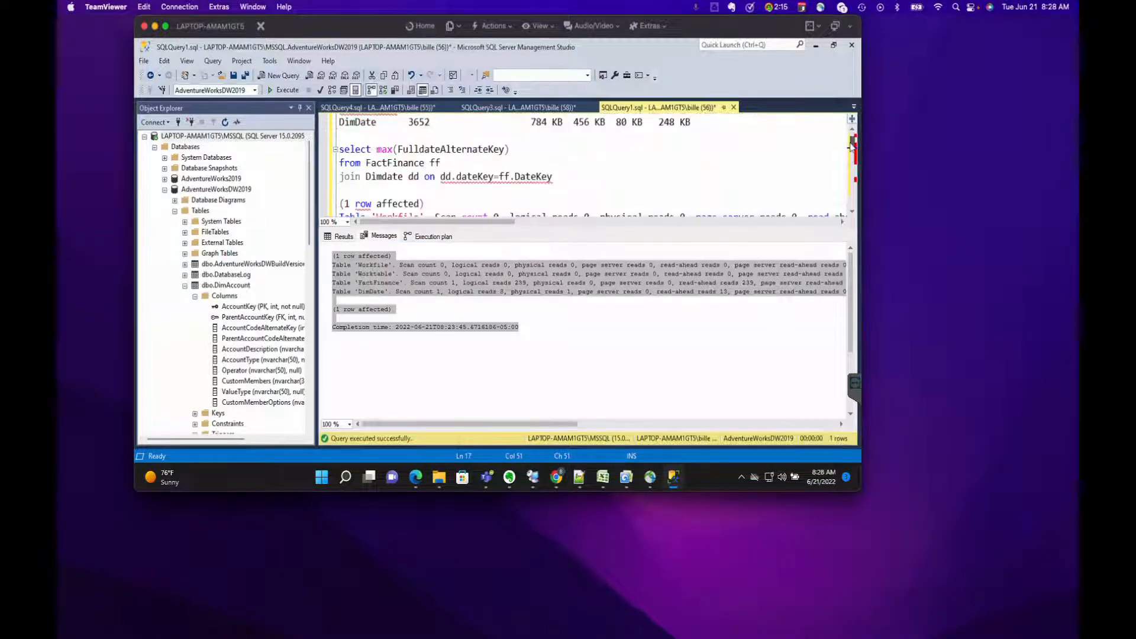
Rerun the max-date query with the index and show its I/O messages (90 FactFinance reads).
left_click_drag(388, 162, 551, 177)
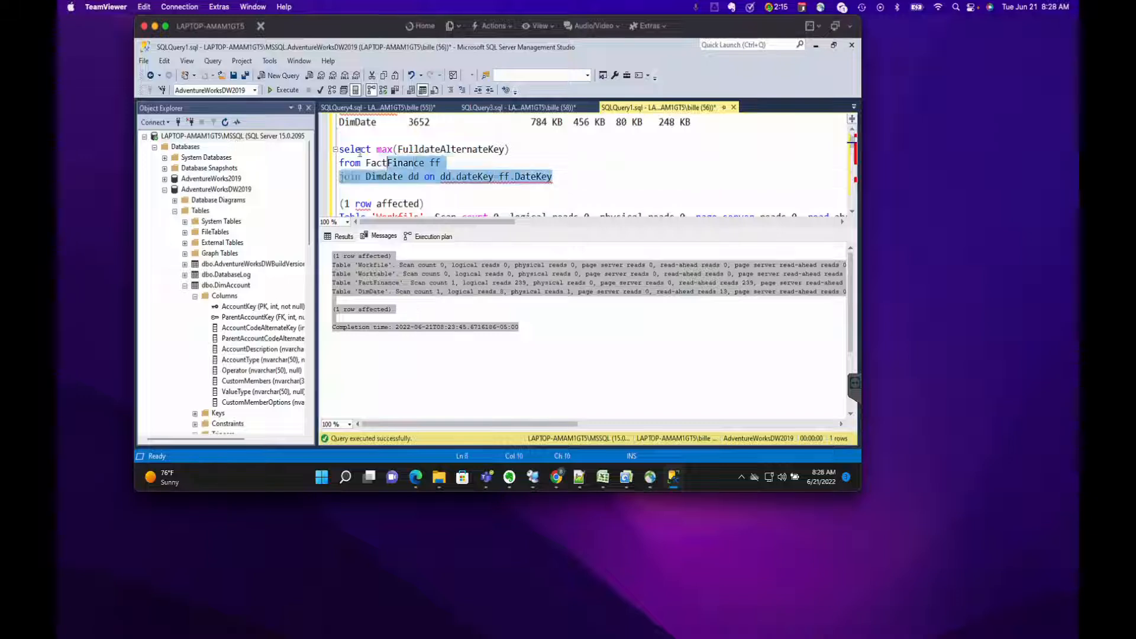
left_click(285, 88)
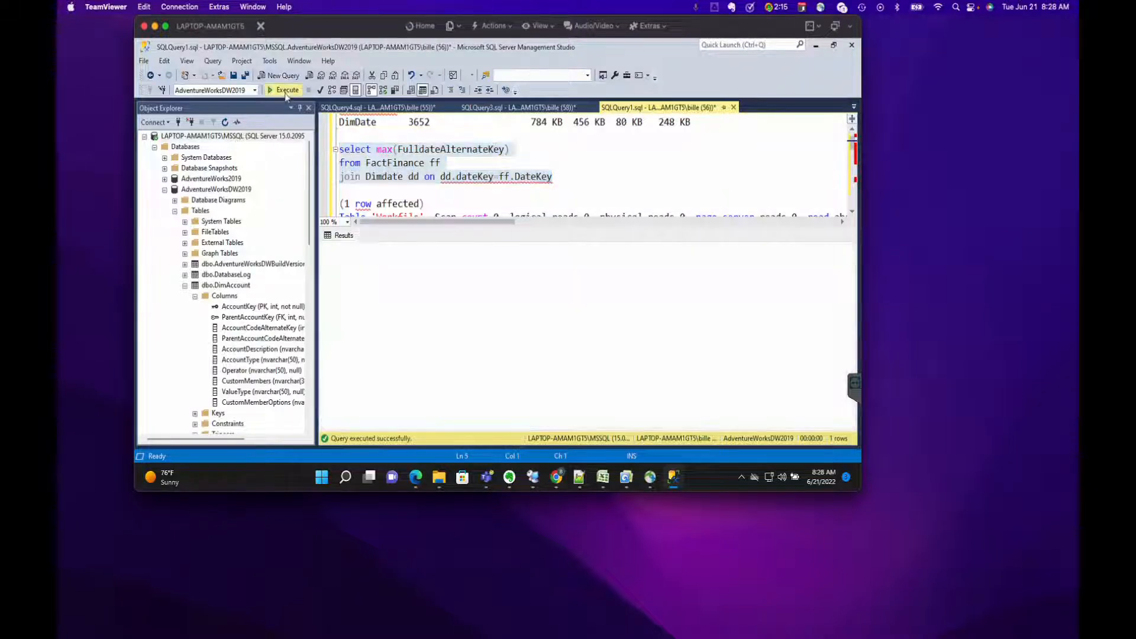
left_click(284, 89)
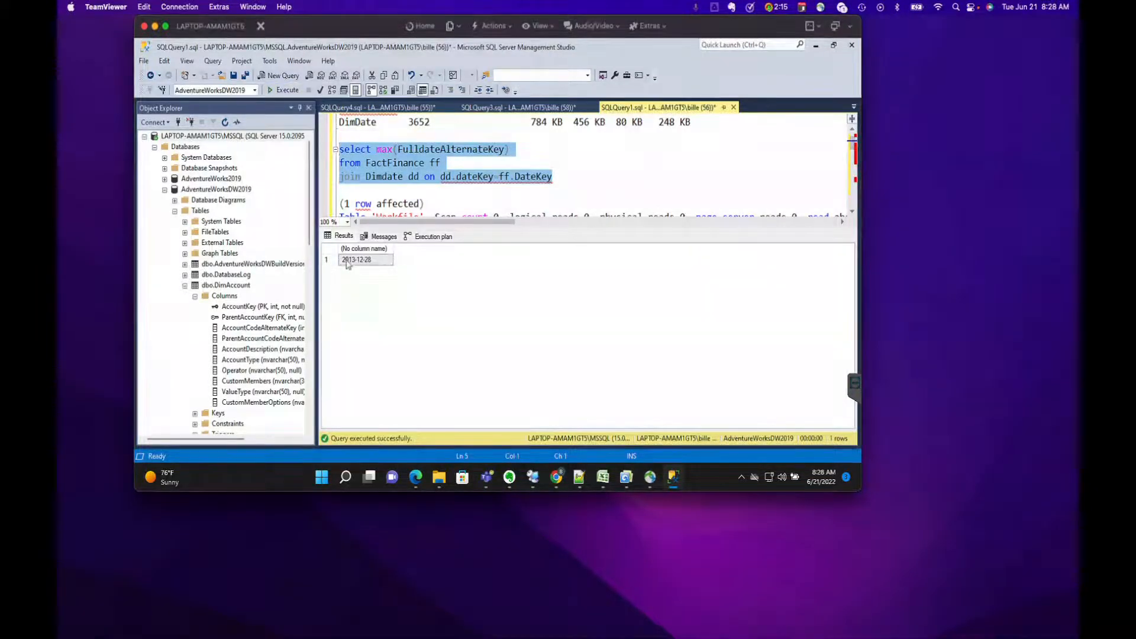
left_click(383, 236)
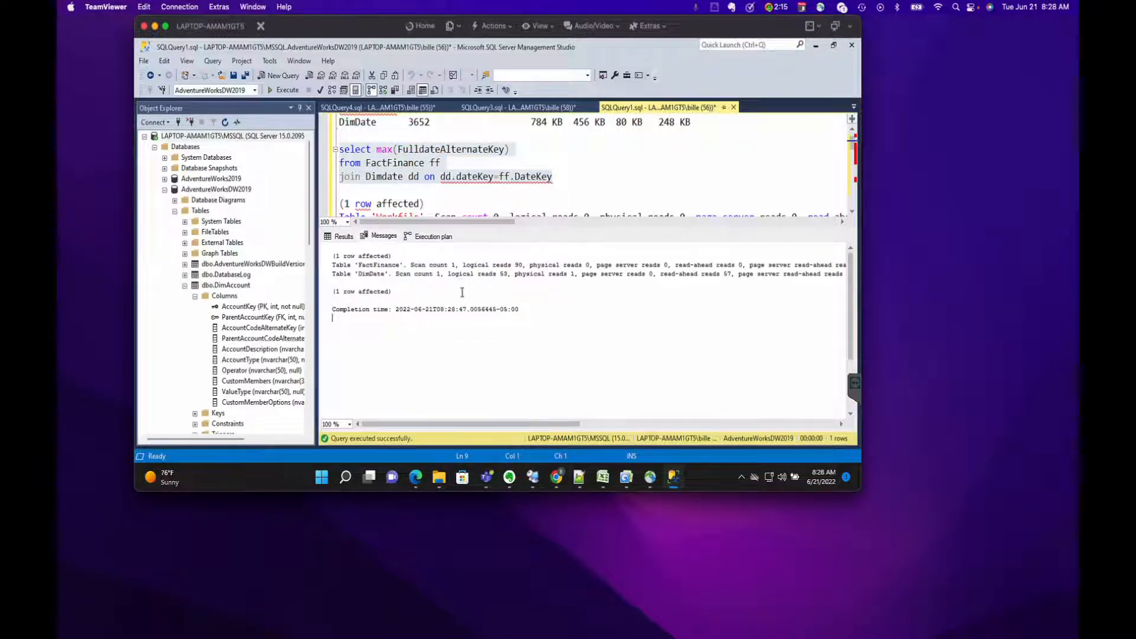
Copy the FactFinance and DimDate I/O lines and scroll to the earlier 239-read output for comparison.
left_click_drag(333, 264, 392, 291)
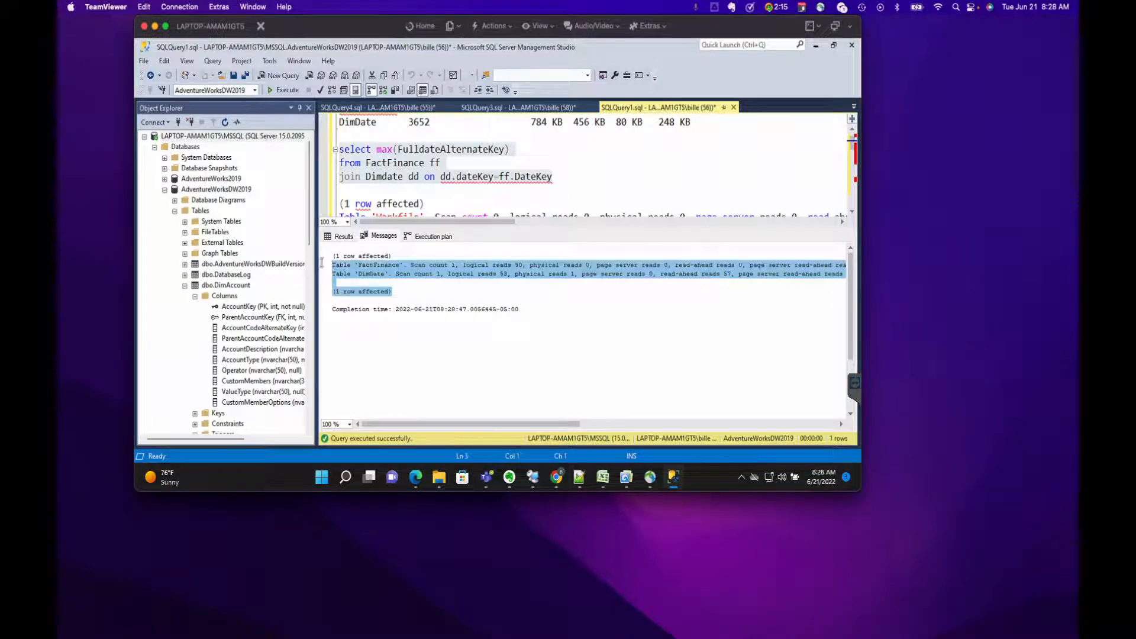
right_click(435, 272)
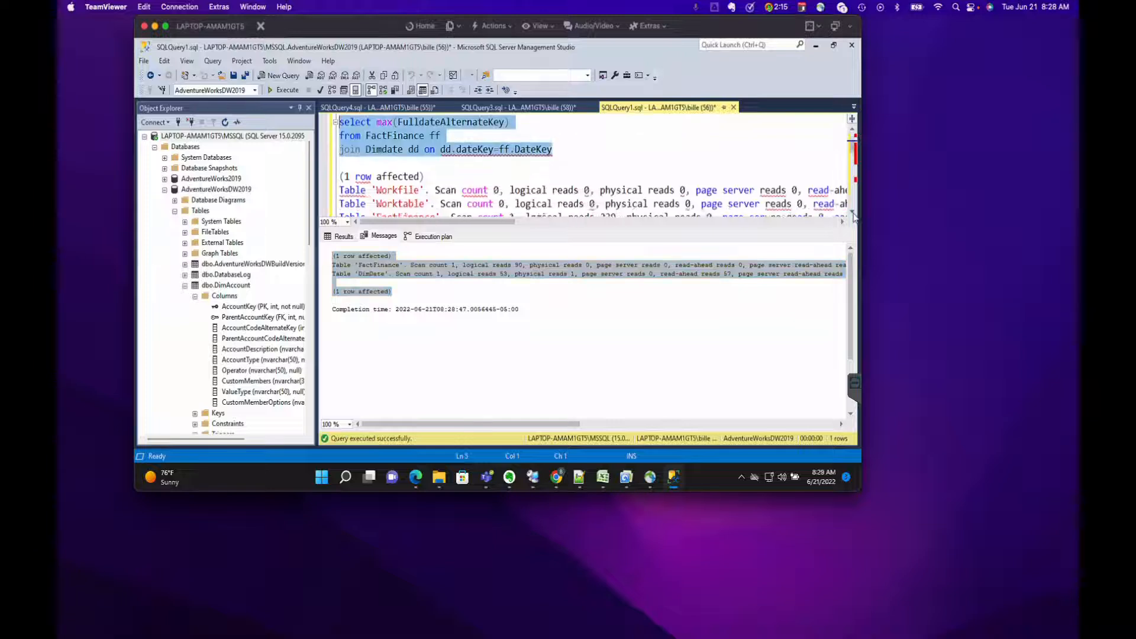
scroll("down", 3)
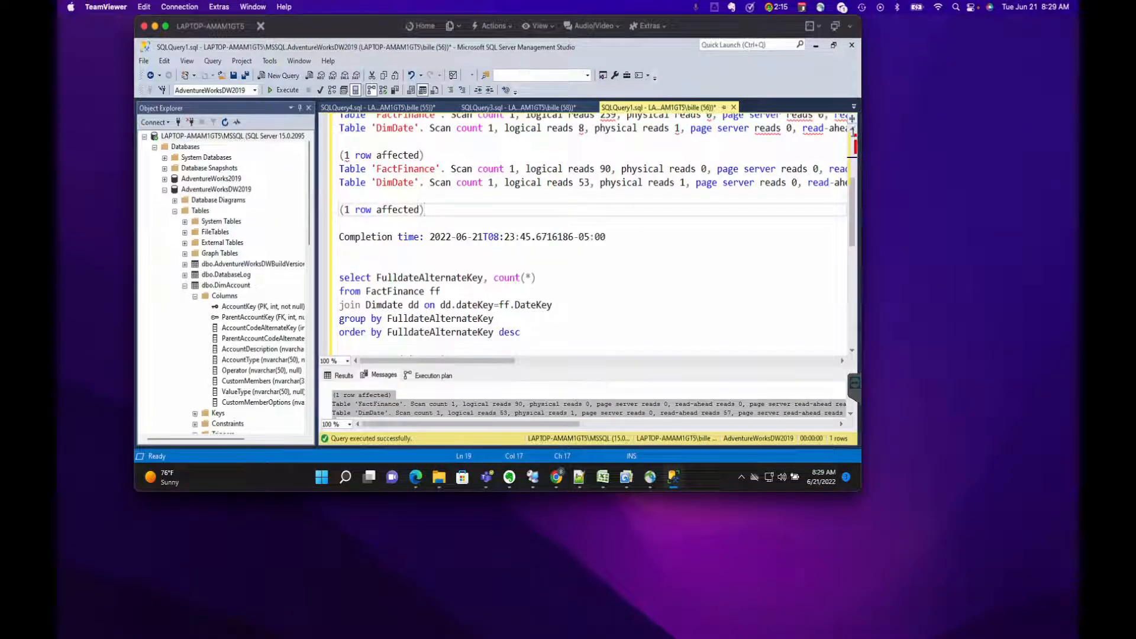
scroll("down", 3)
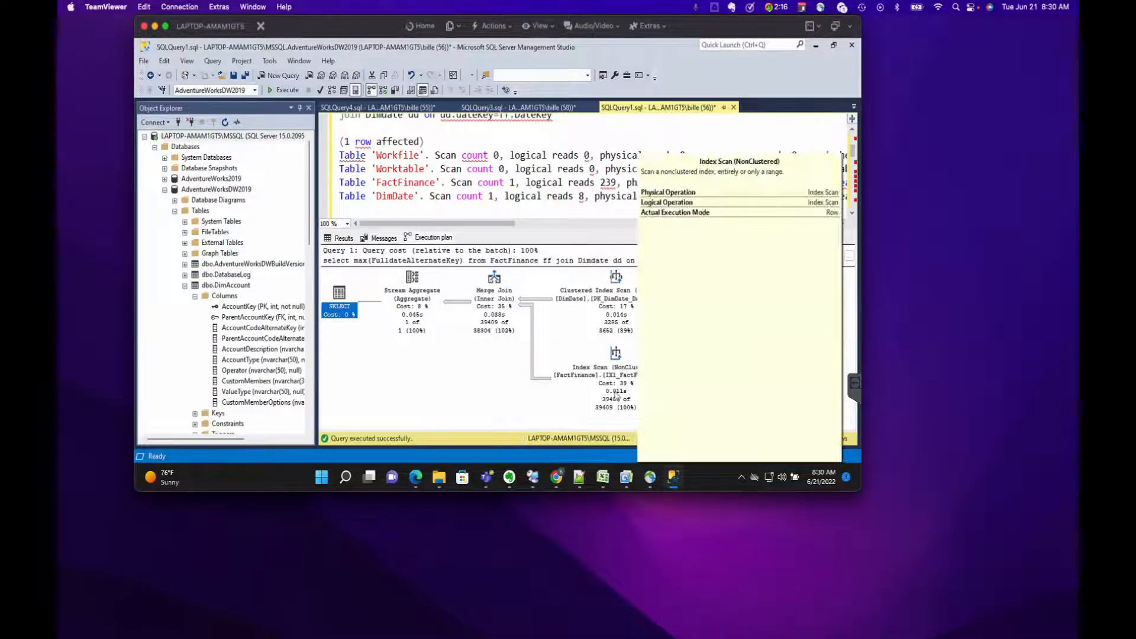
mouse_move(594, 373)
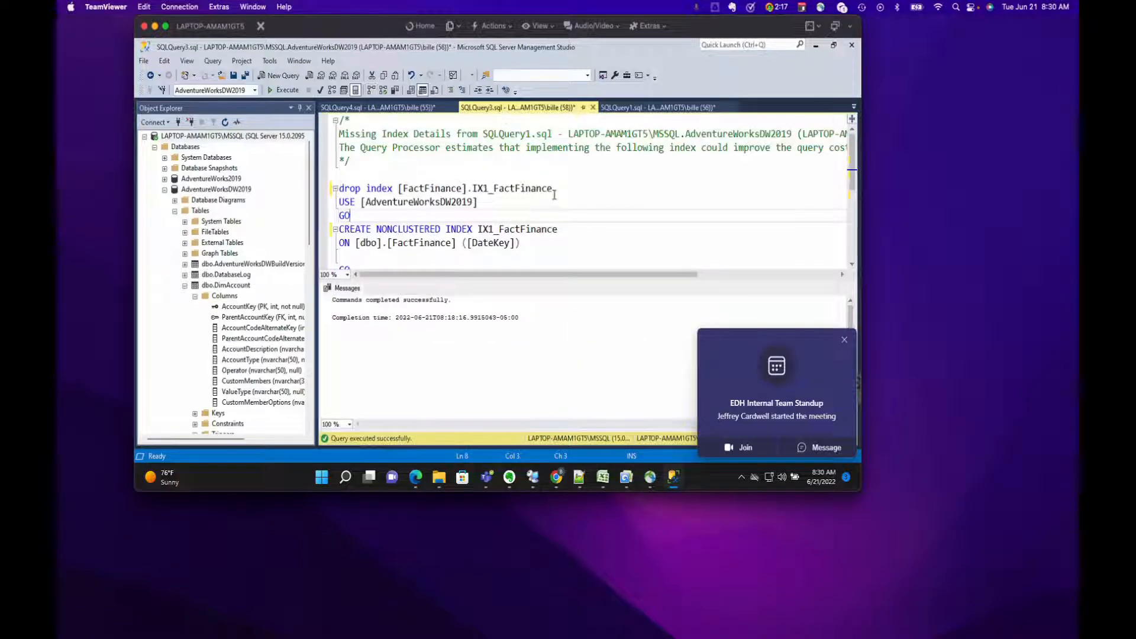
Run the drop index IX1_FactFinance statement and return to the FactFinance query script.
triple_click(445, 188)
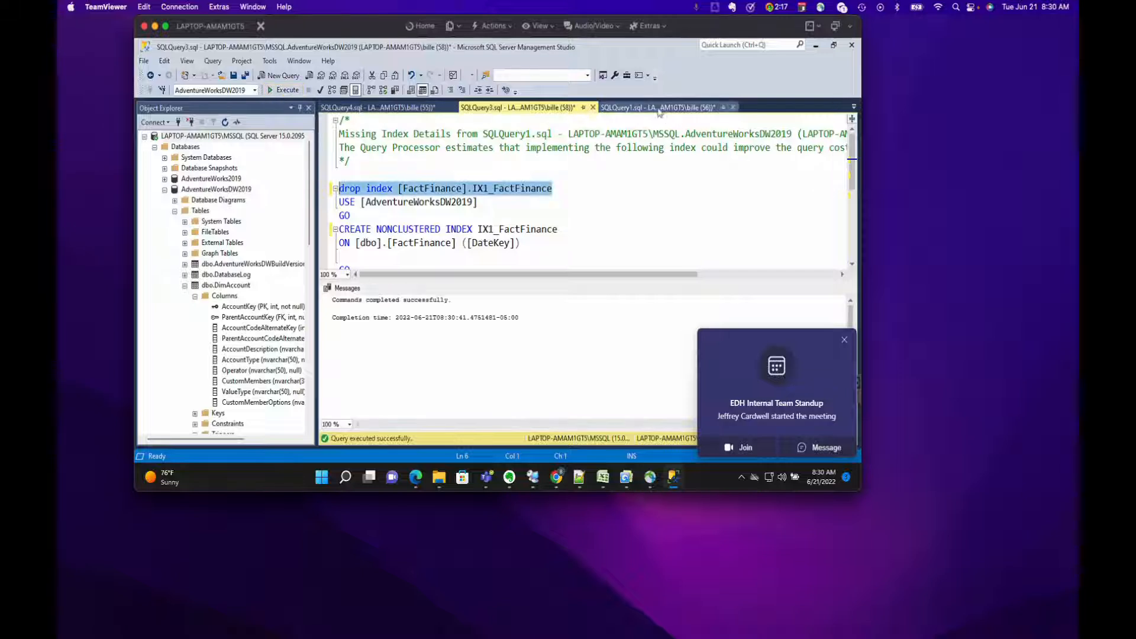
left_click(659, 108)
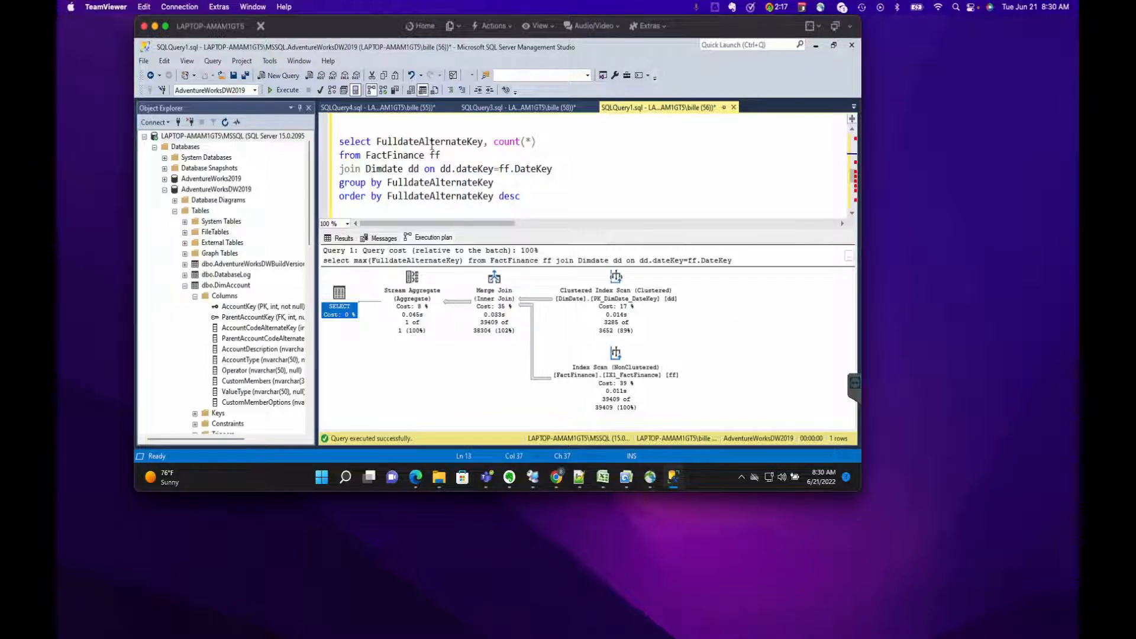
Rerun the grouped FulldateAlternateKey count query, highlight its 239 FactFinance reads, and view its table-scan plan.
left_click_drag(365, 153, 518, 196)
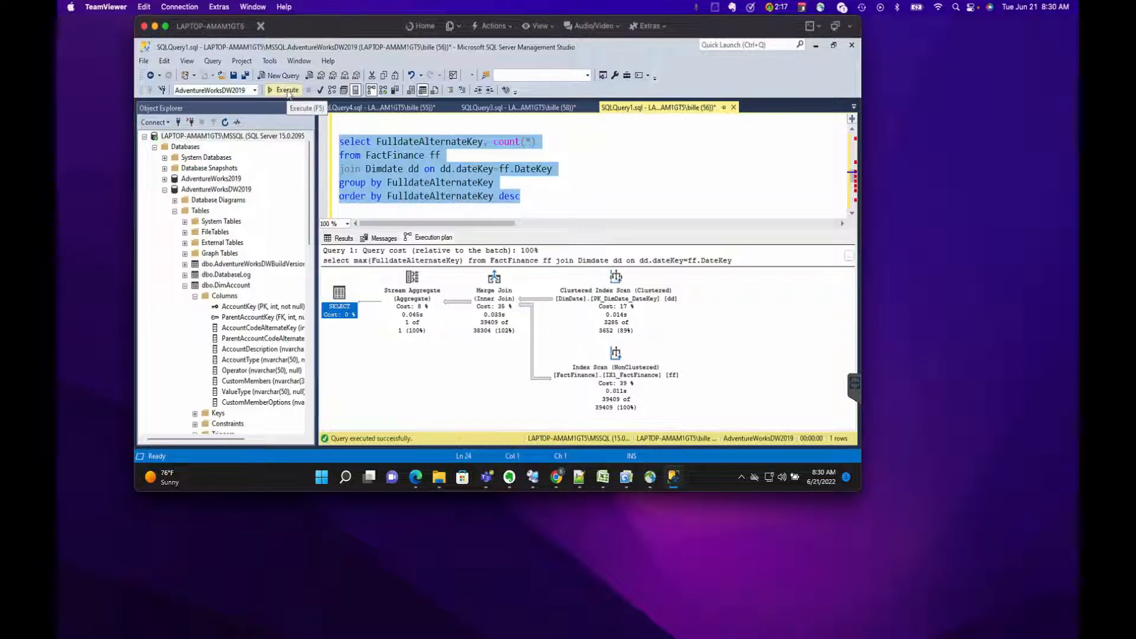
left_click(286, 89)
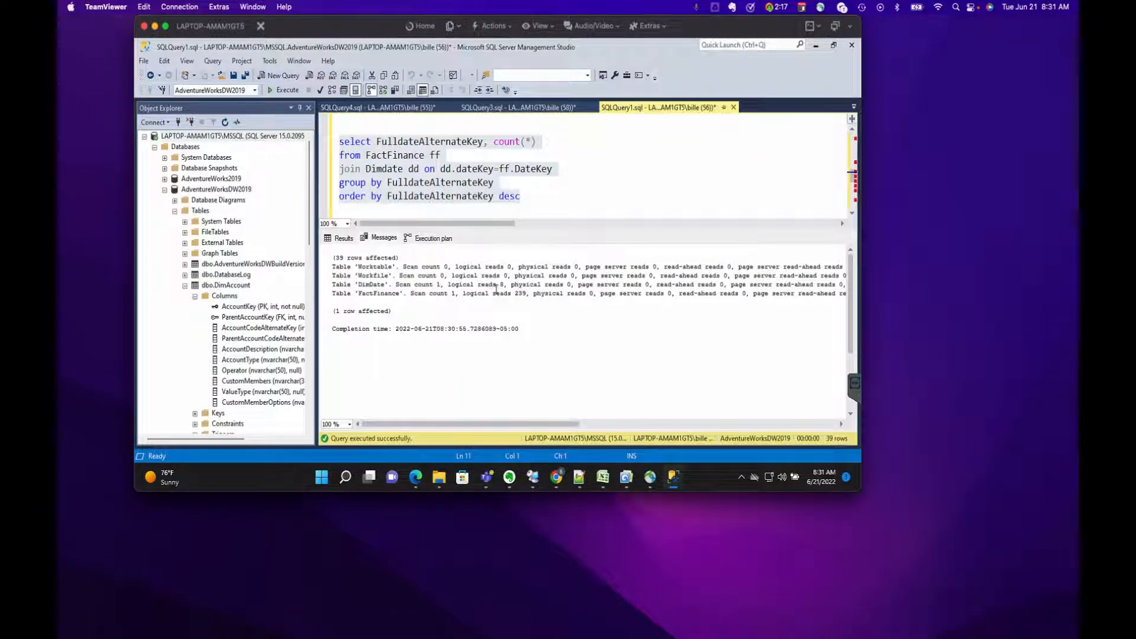
left_click_drag(498, 284, 511, 294)
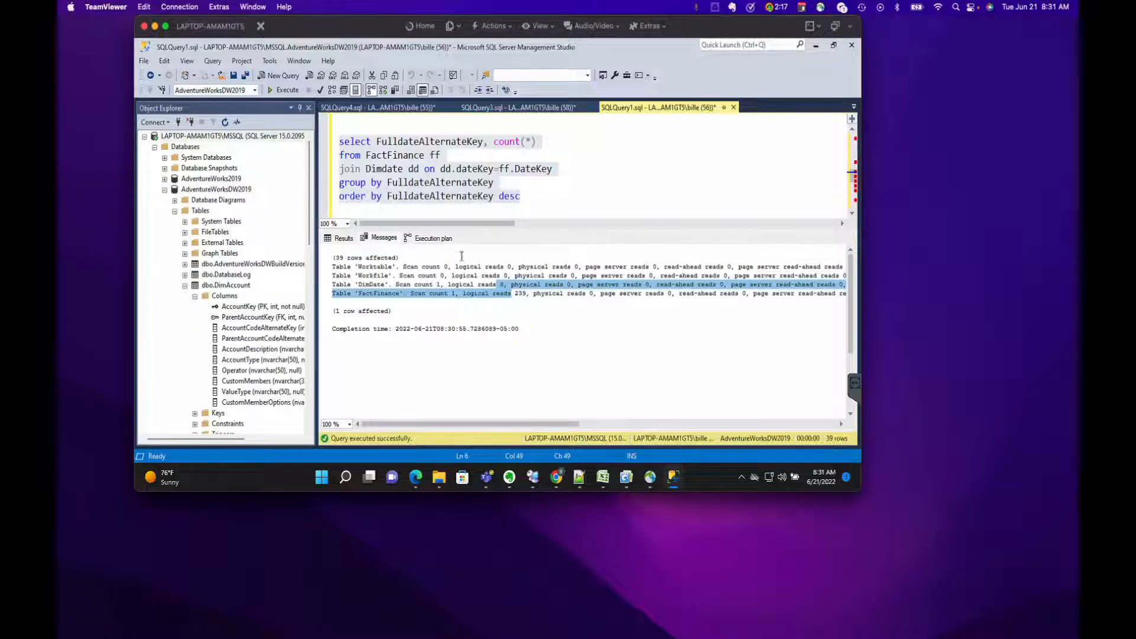
left_click(433, 237)
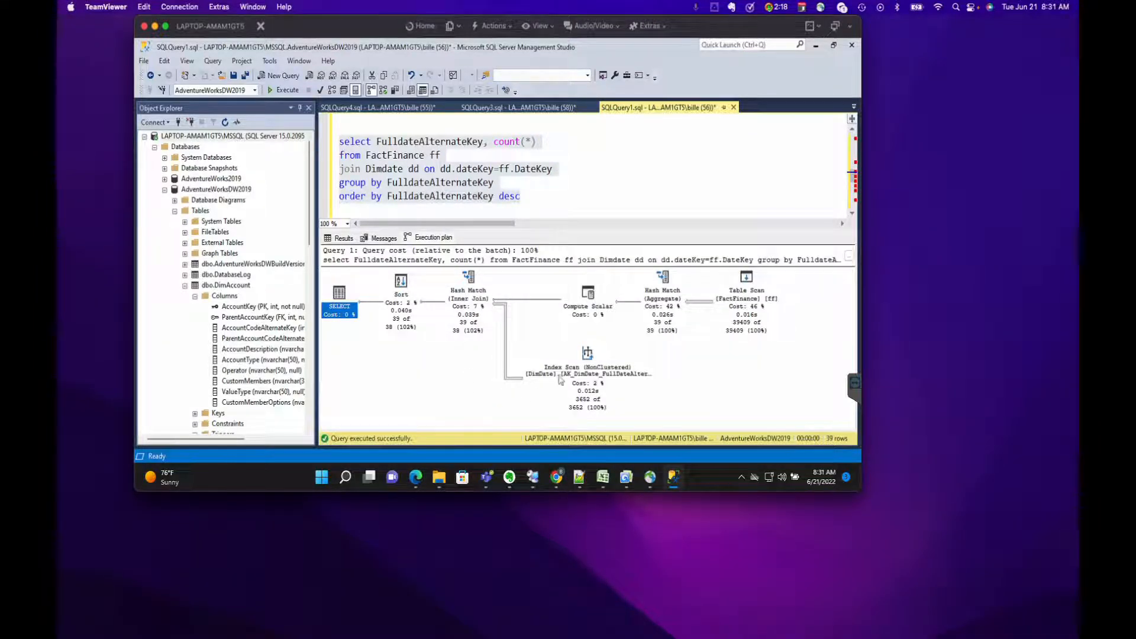
mouse_move(786, 326)
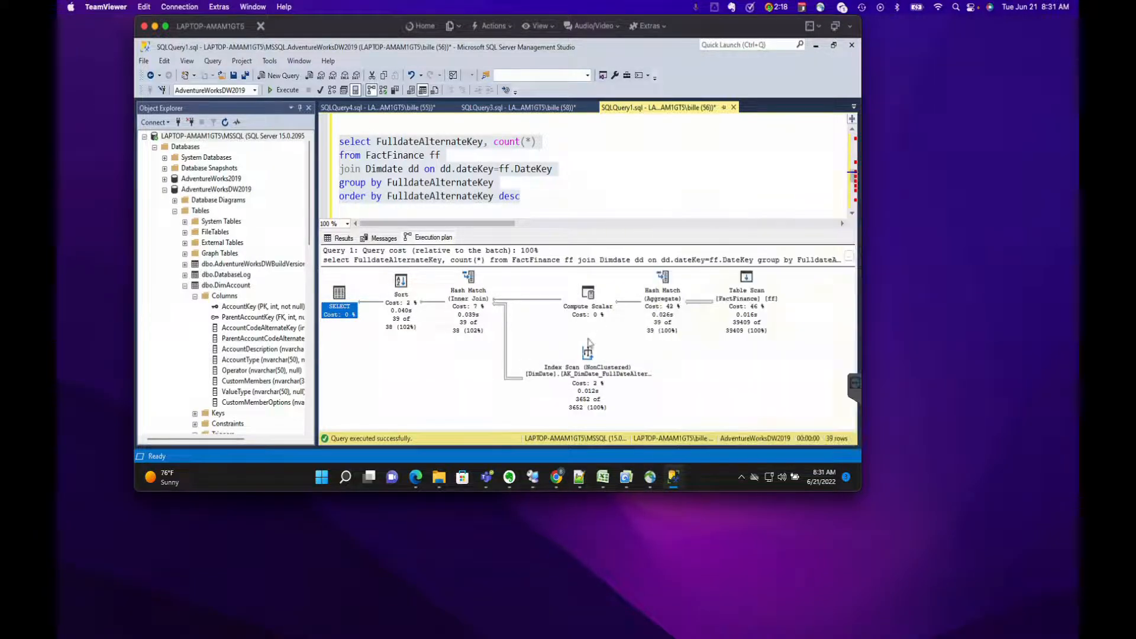
mouse_move(645, 317)
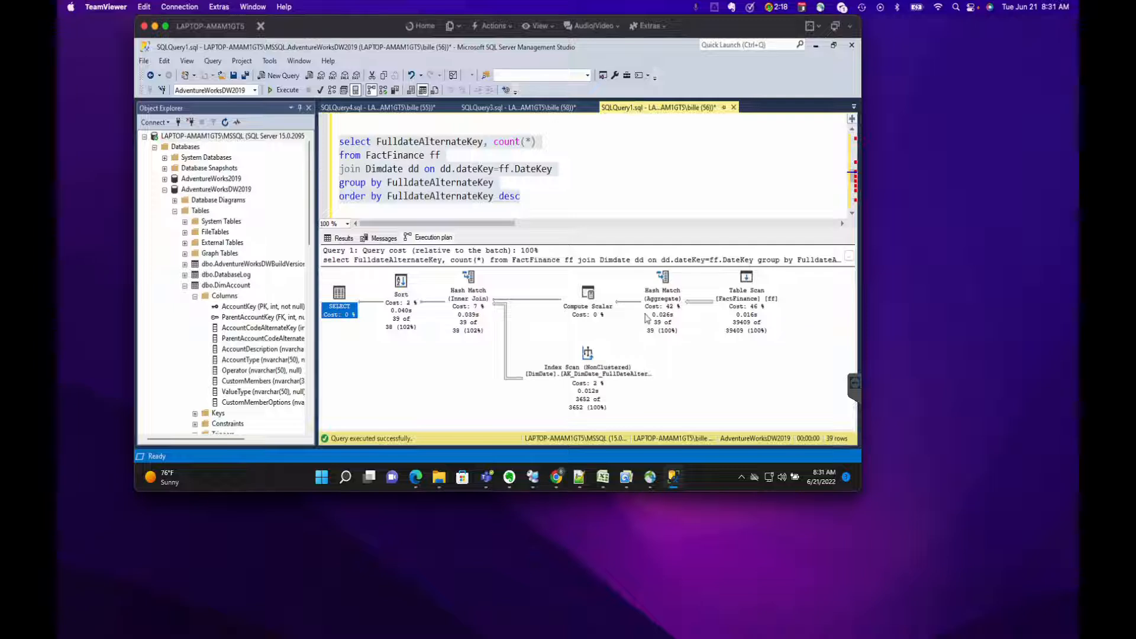
mouse_move(587, 355)
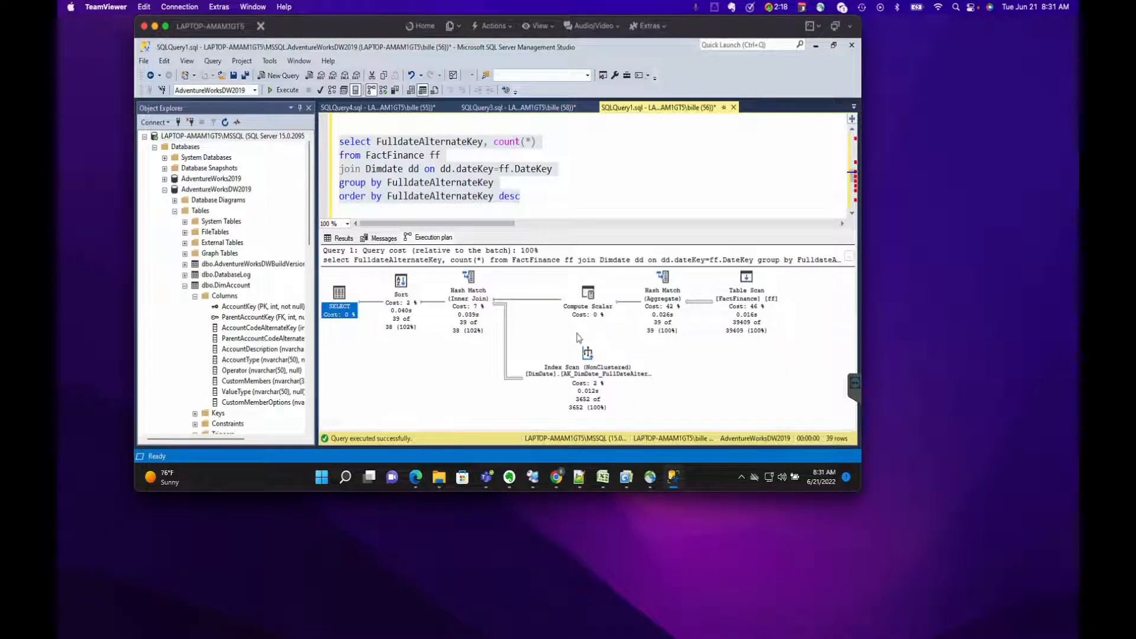
mouse_move(468, 294)
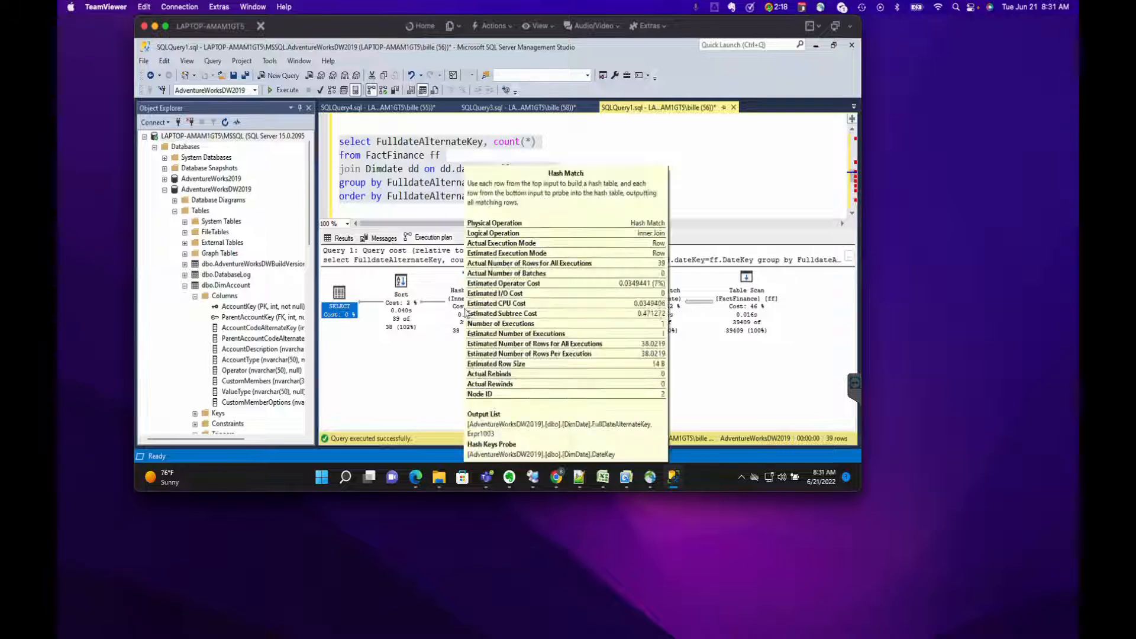
mouse_move(436, 399)
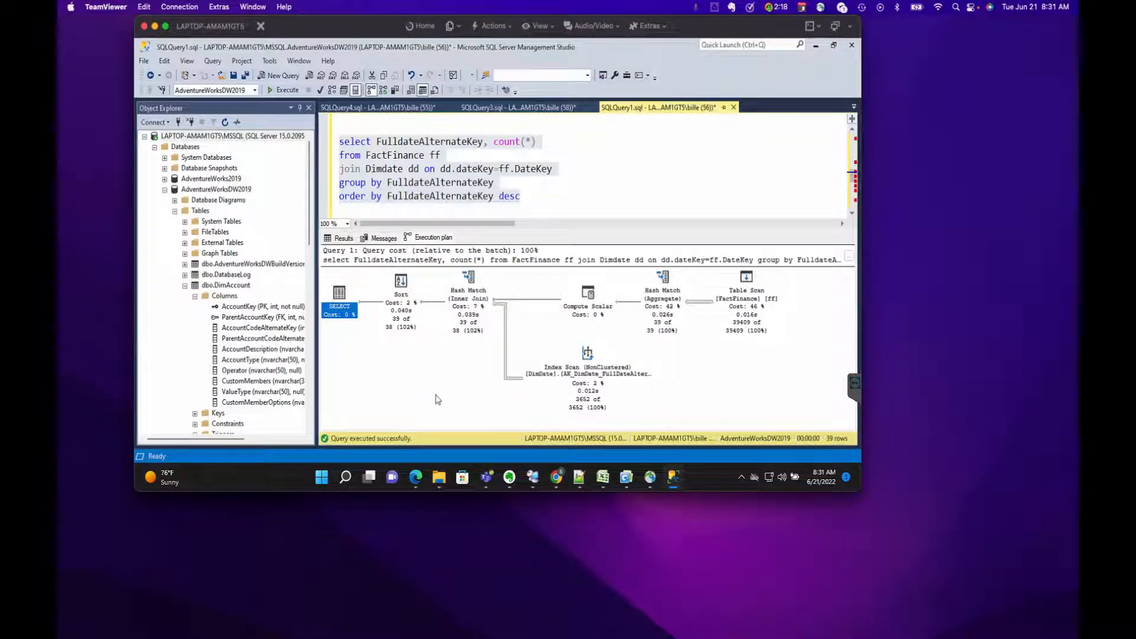
mouse_move(778, 392)
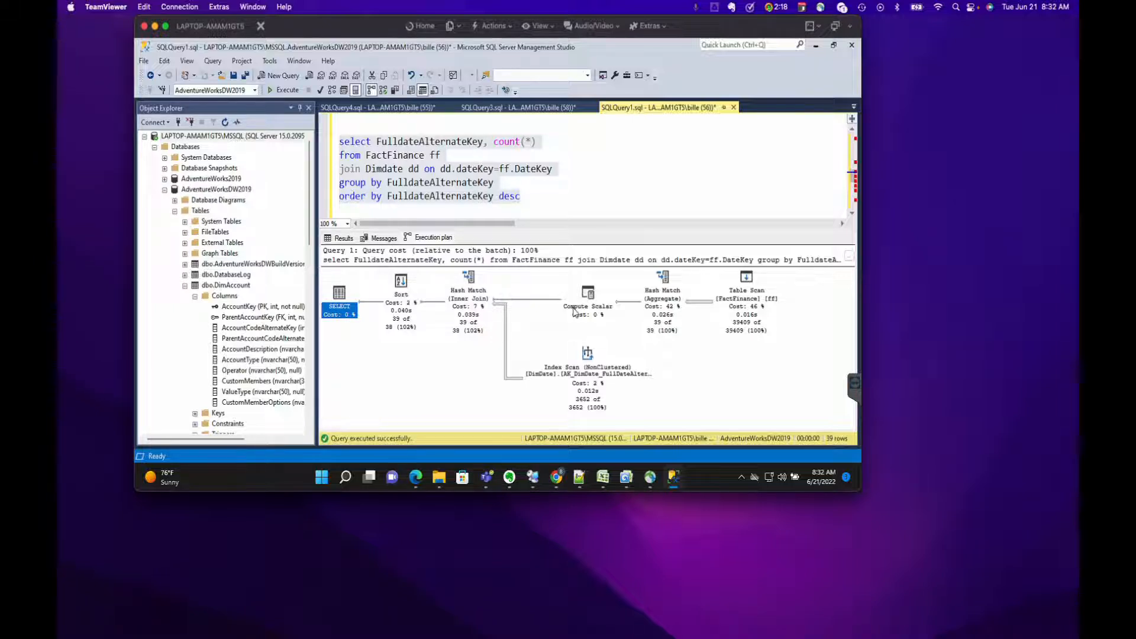
mouse_move(587, 297)
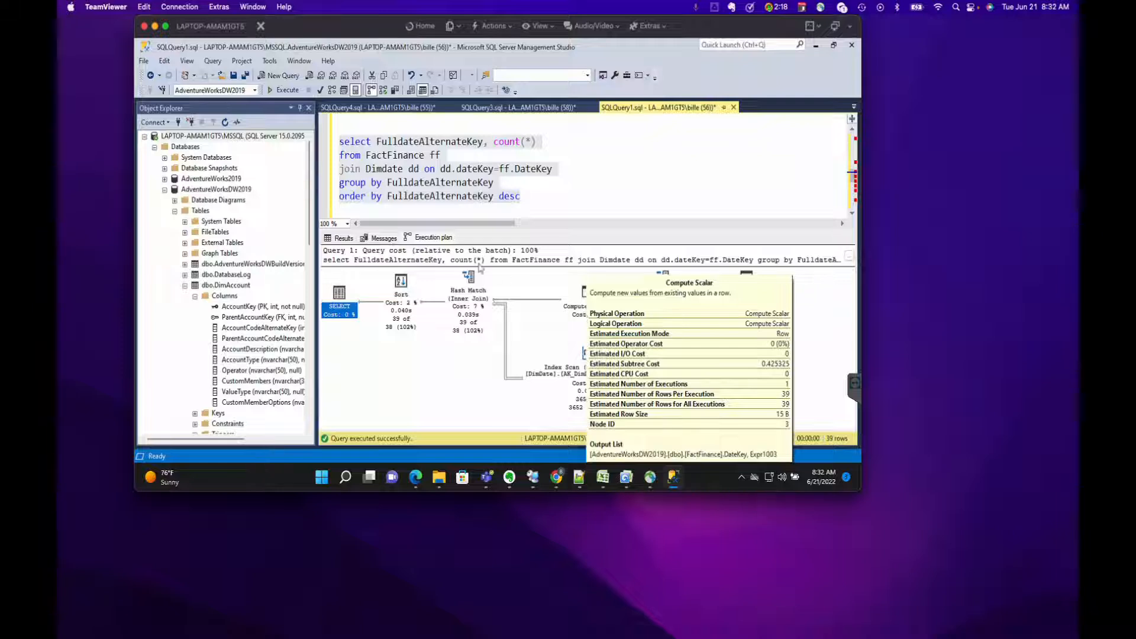
Inspect the grouped query's plan showing a FactFinance table scan feeding Hash Match operators.
left_click(382, 238)
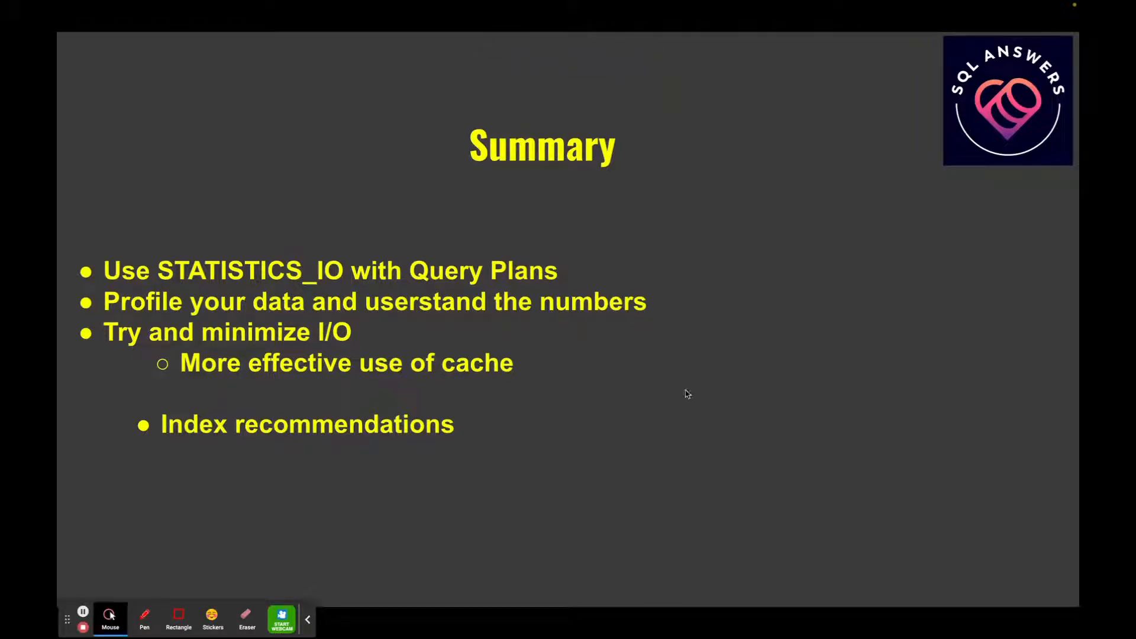
mouse_move(686, 394)
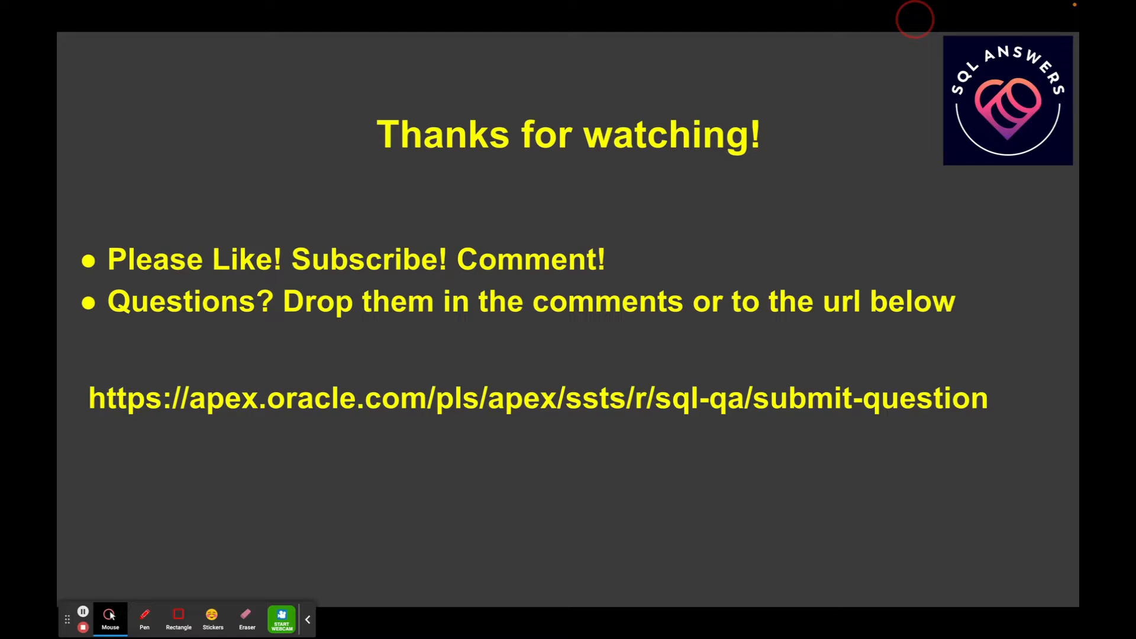
mouse_move(754, 248)
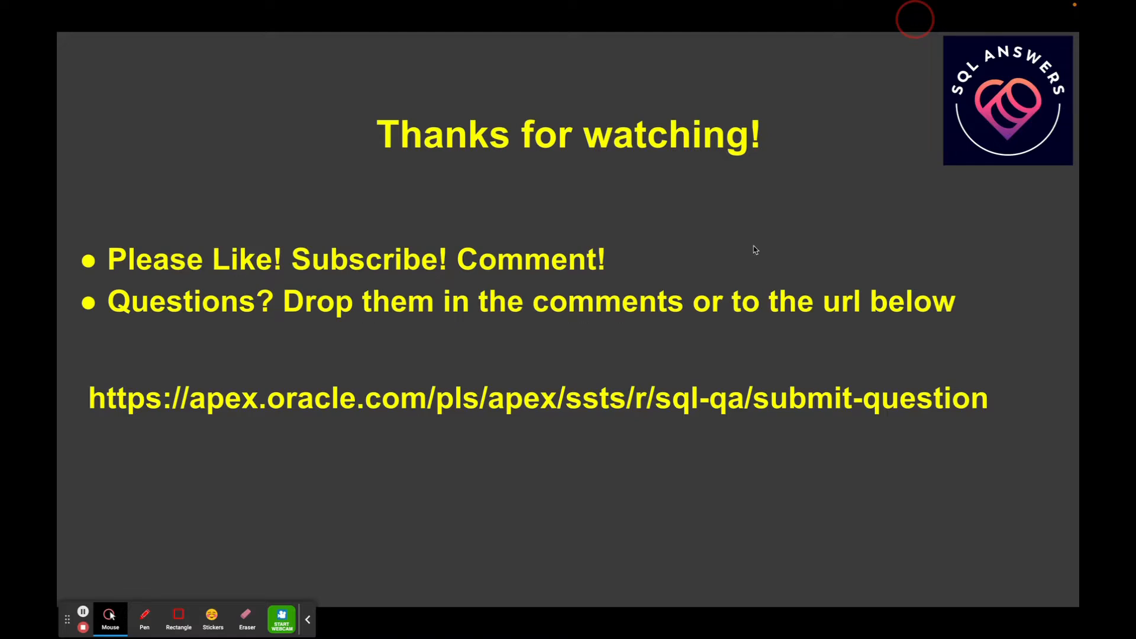